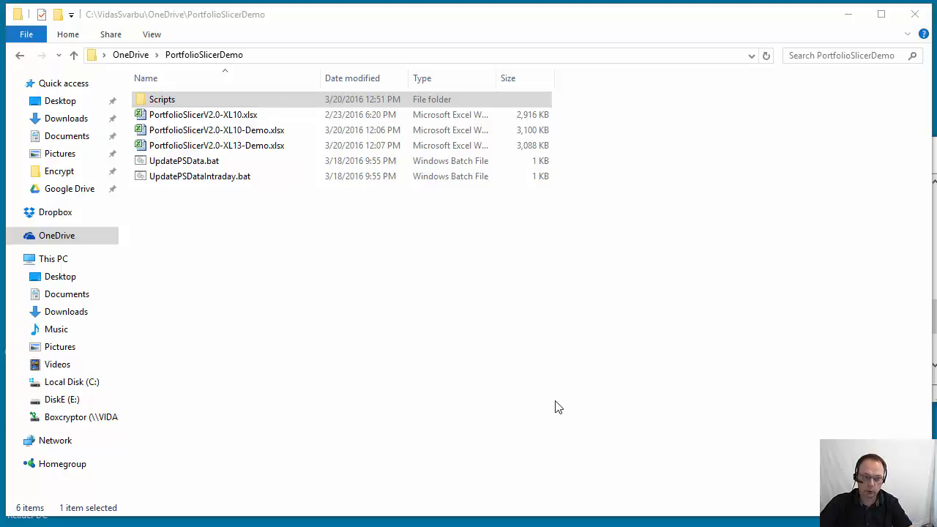
mouse_move(515, 381)
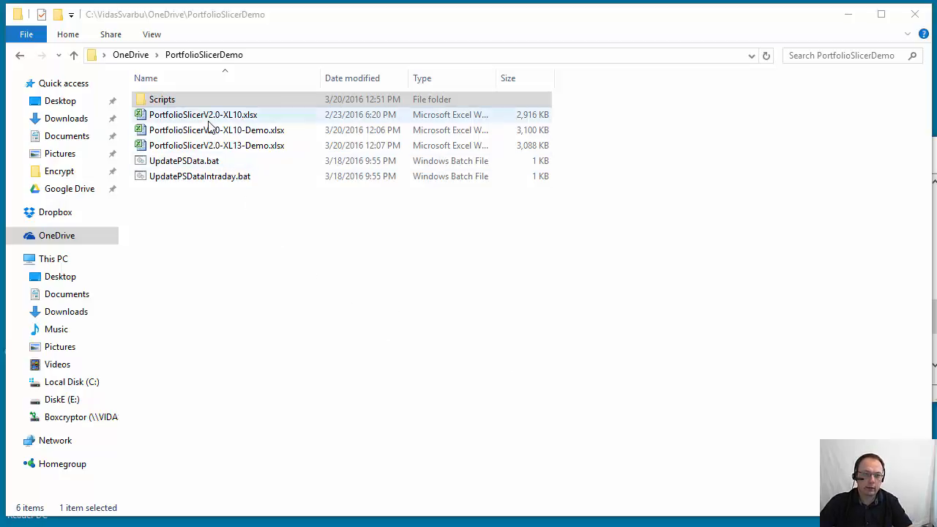
In Scripts, rename psConfig.txt to psConfig_User.txt and psConfig_Demo.txt to psConfig.txt
double_click(161, 99)
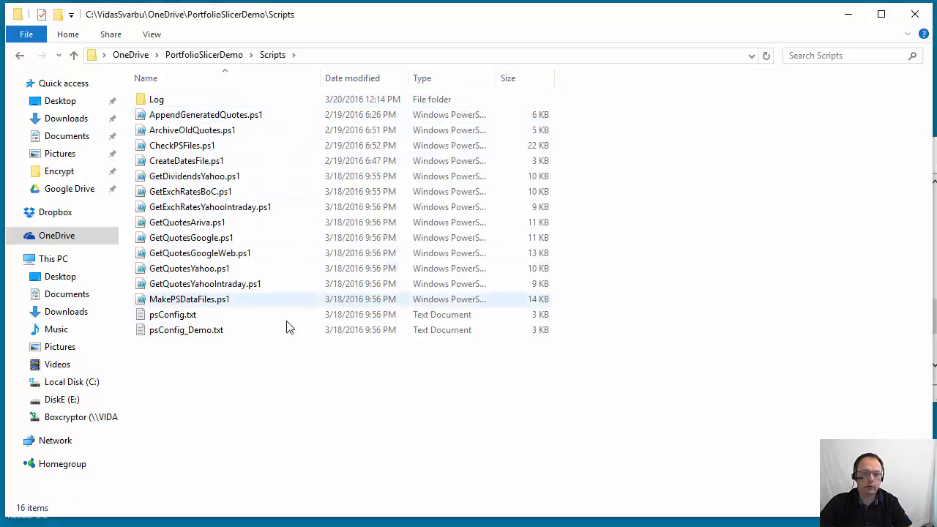
click(186, 329)
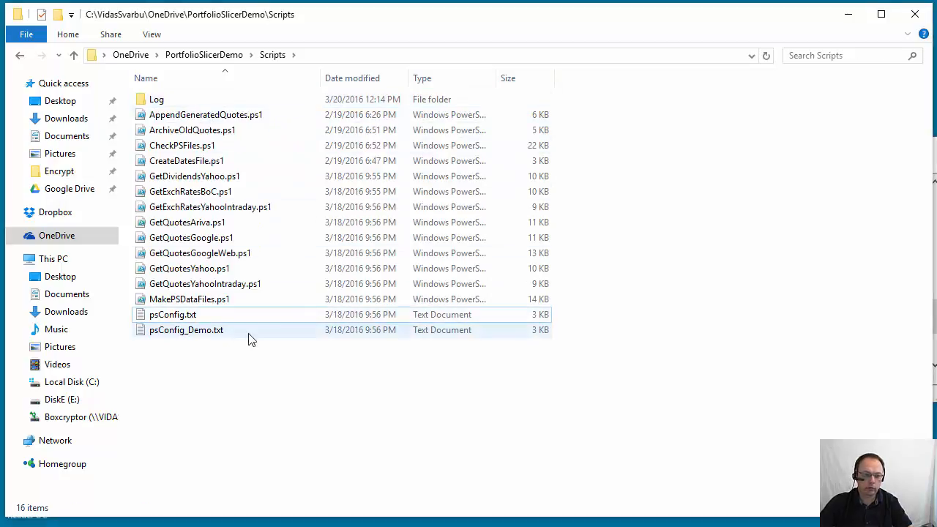
mouse_move(194, 343)
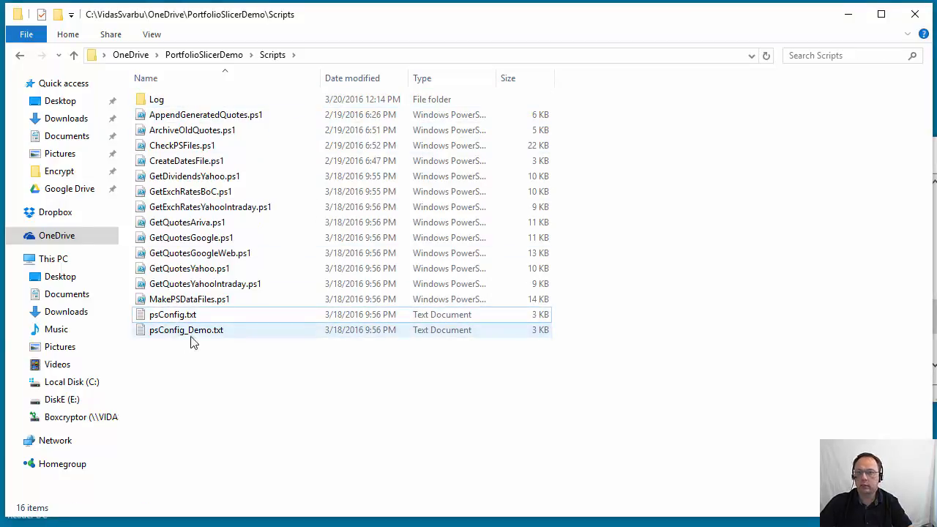
click(172, 313)
text(_U)
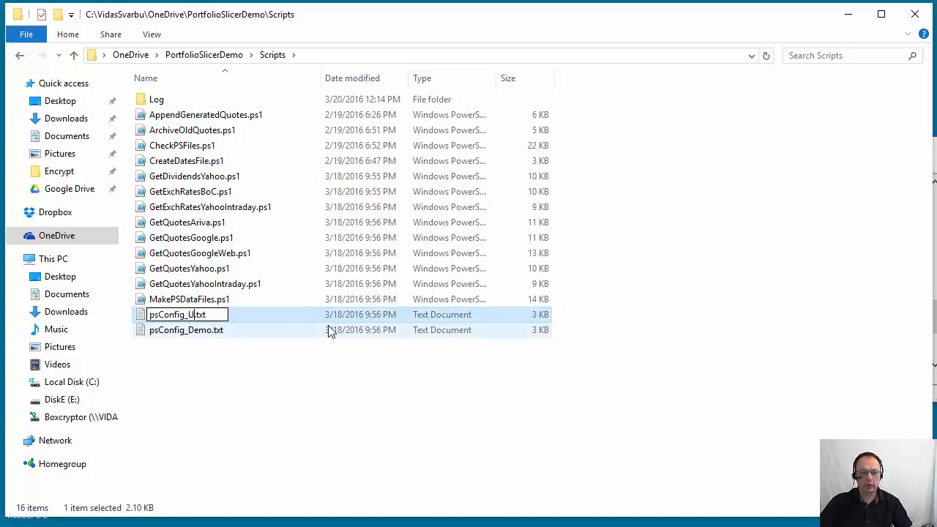
key(Return)
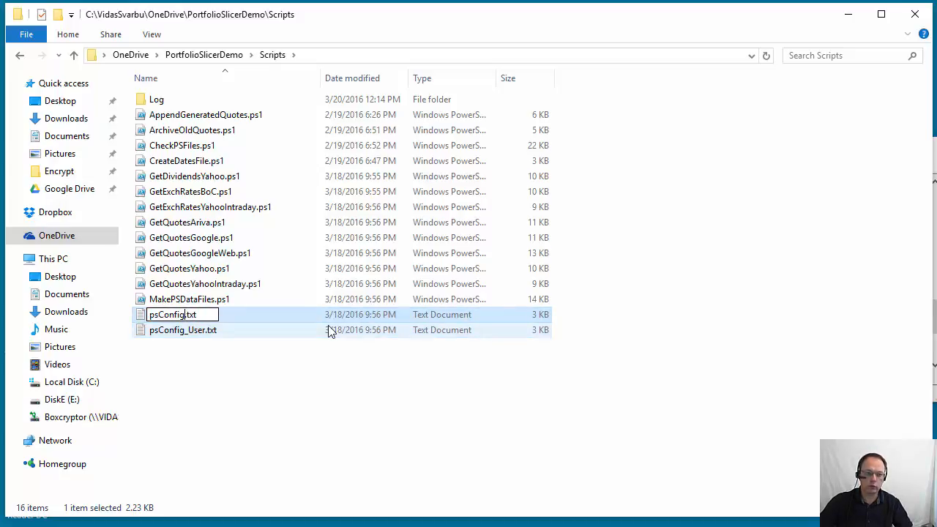
key(Return)
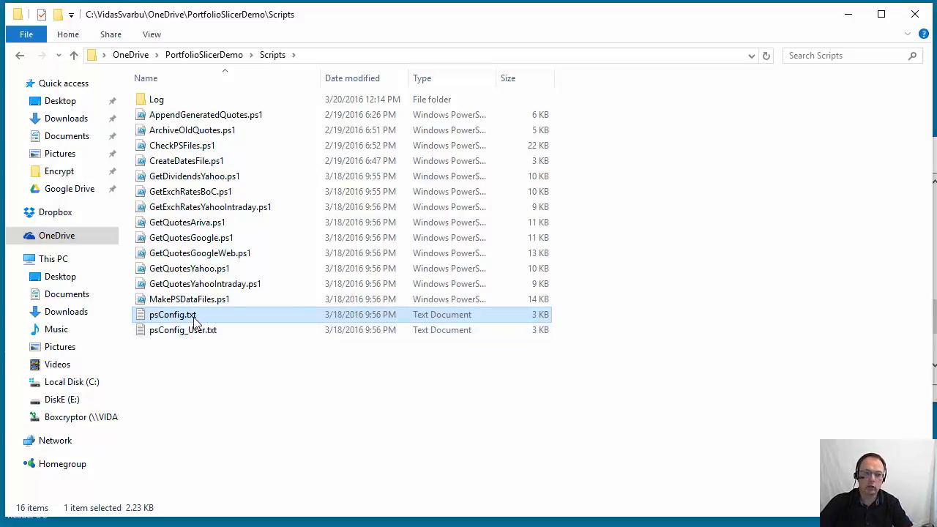
Review the new psConfig.txt settings in Notepad, then close it
double_click(172, 313)
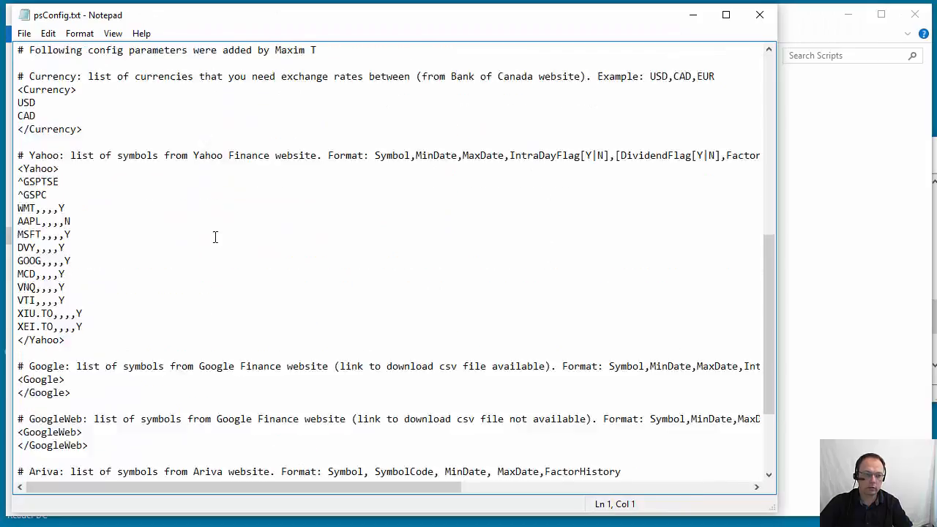
scroll(down, 3)
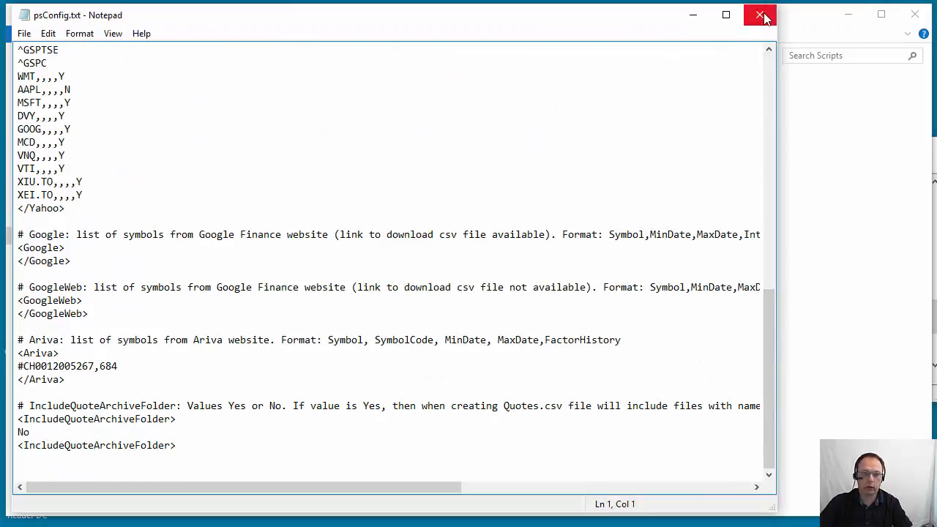
click(759, 15)
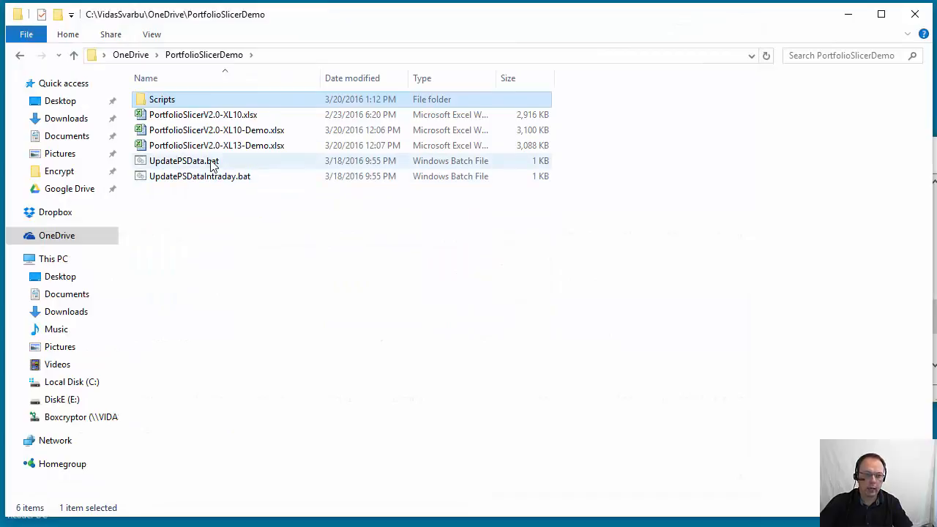
mouse_move(183, 160)
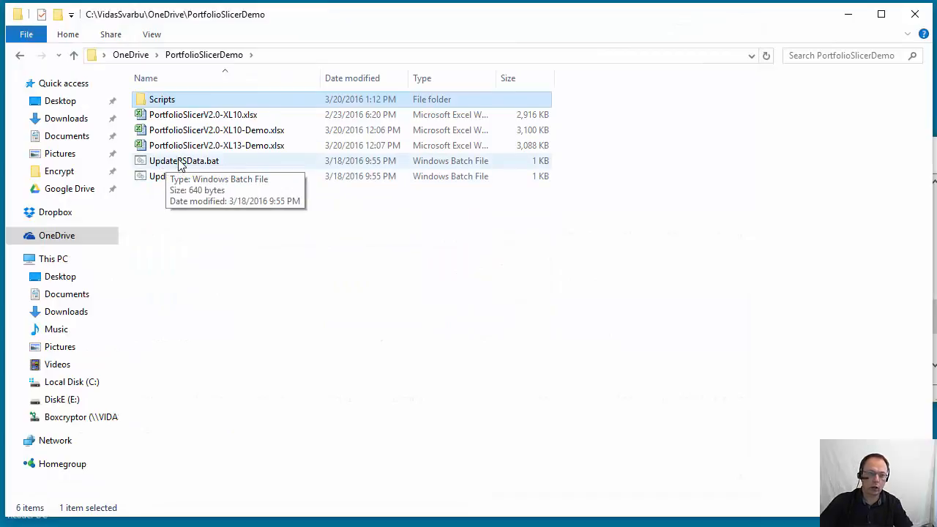
Run UpdatePSData.bat to generate the CurrExch, Dividends, Quotes and QuotesIntraDay data
double_click(184, 160)
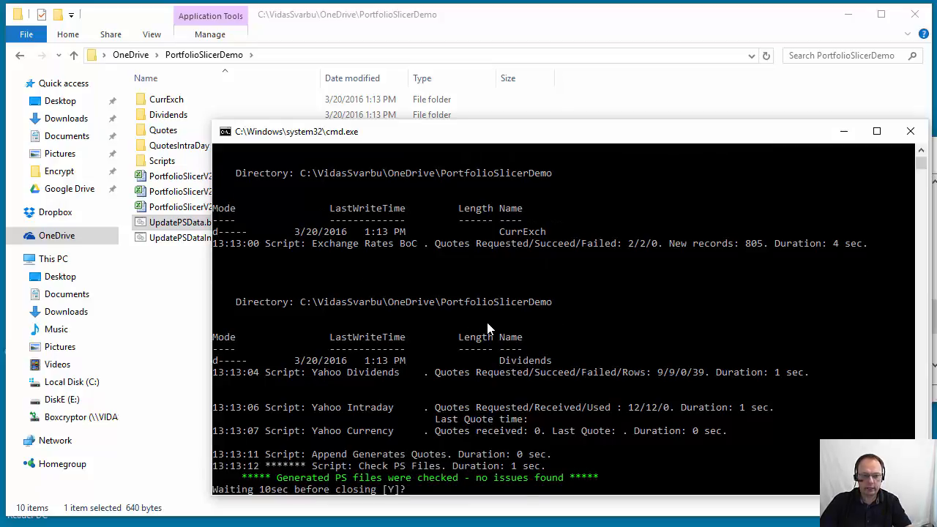
mouse_move(401, 363)
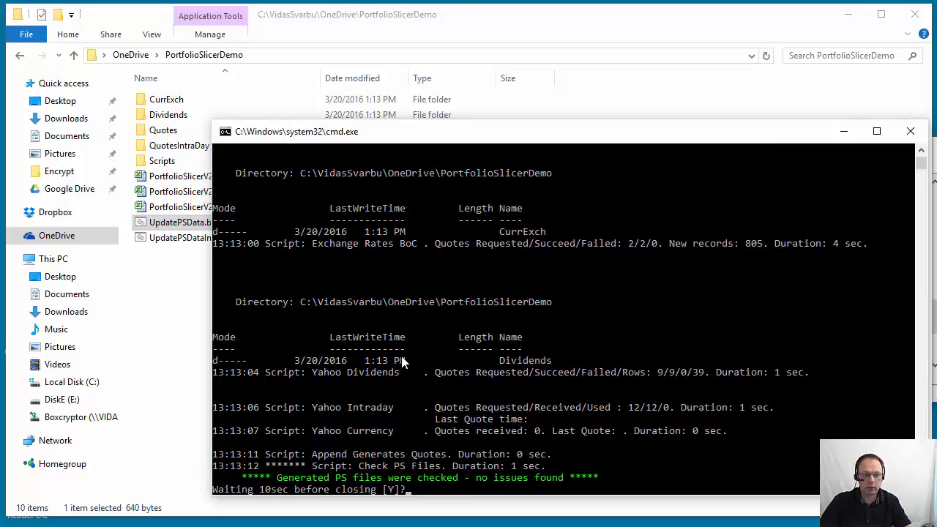
mouse_move(486, 394)
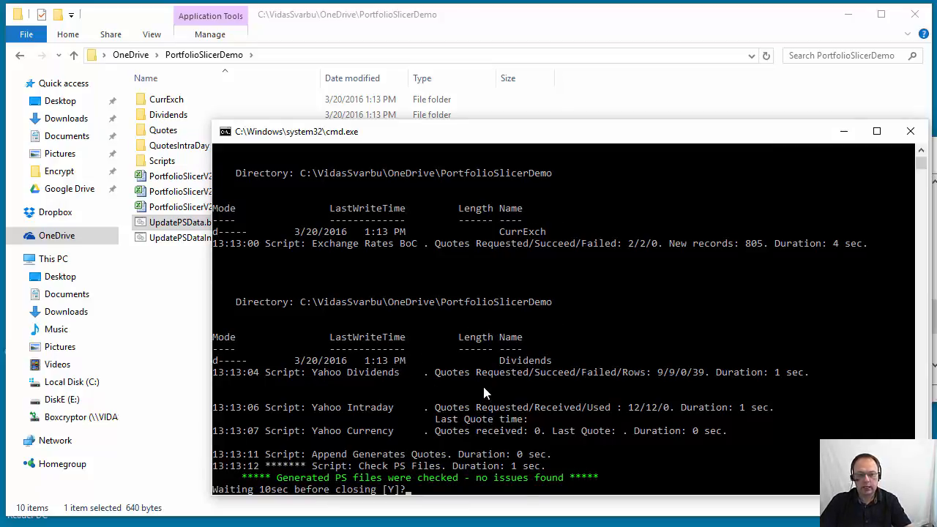
mouse_move(334, 309)
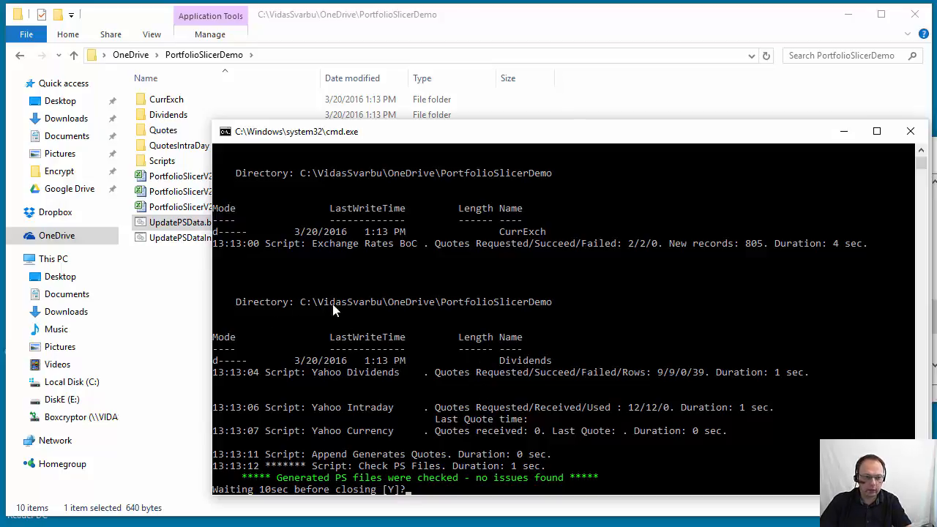
mouse_move(436, 311)
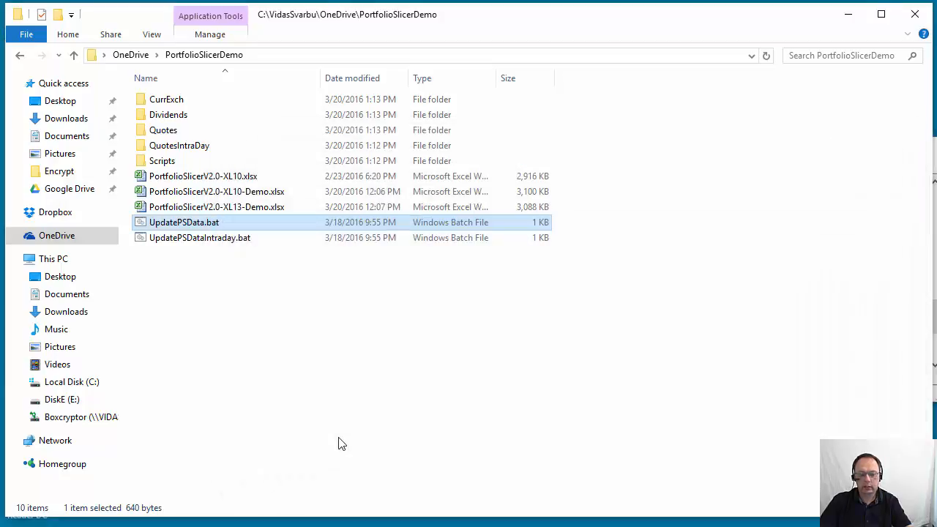
mouse_move(212, 227)
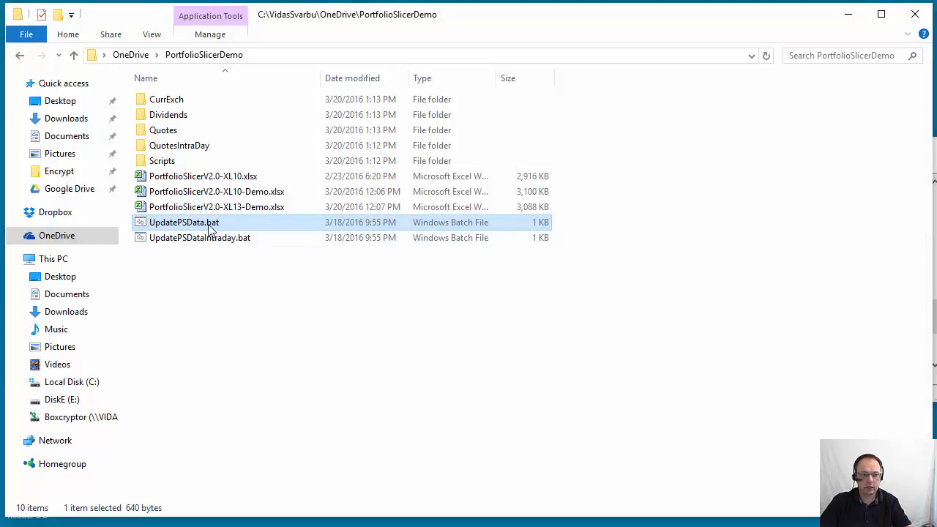
Run UpdatePSData.bat a second time to refresh quotes, exchange rates and dividends
double_click(184, 223)
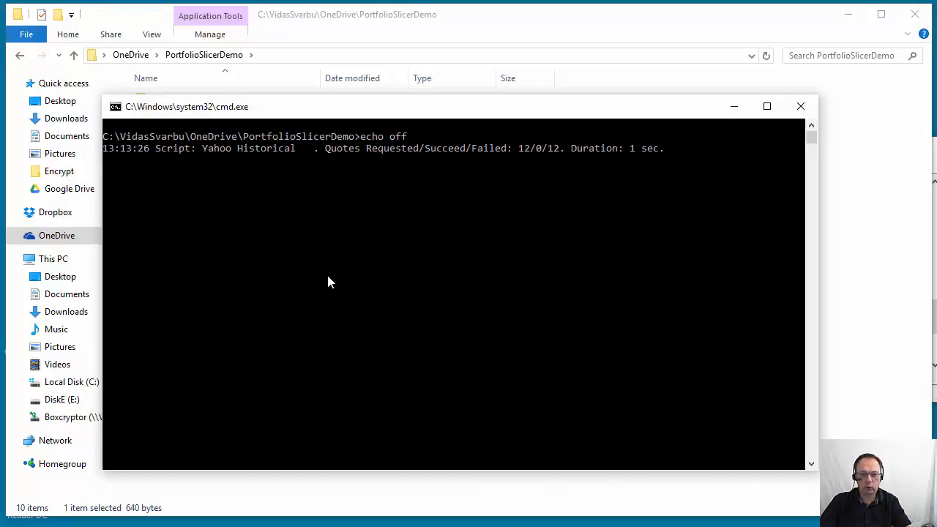
mouse_move(184, 167)
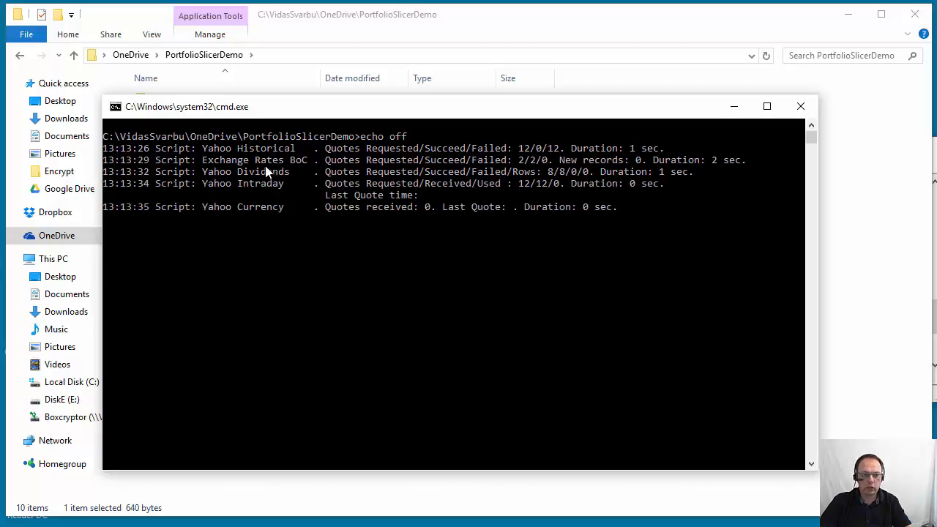
mouse_move(243, 226)
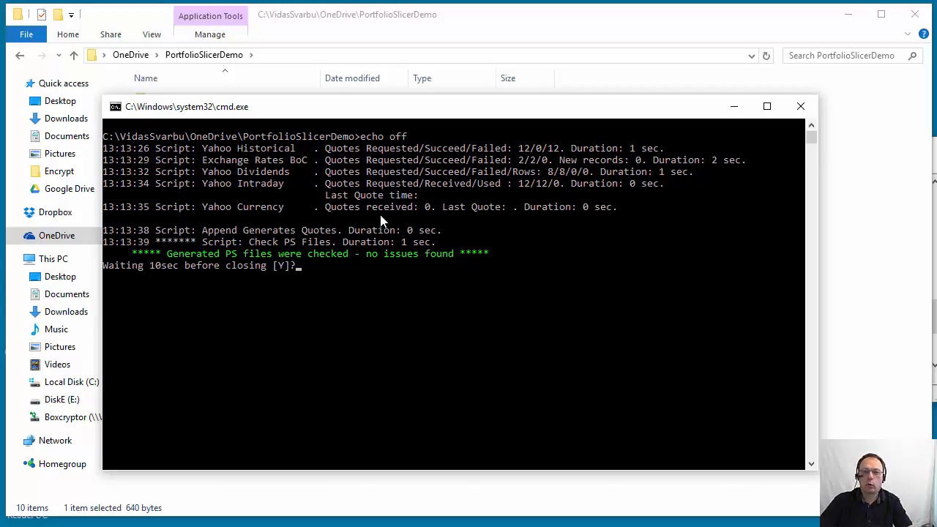
mouse_move(426, 237)
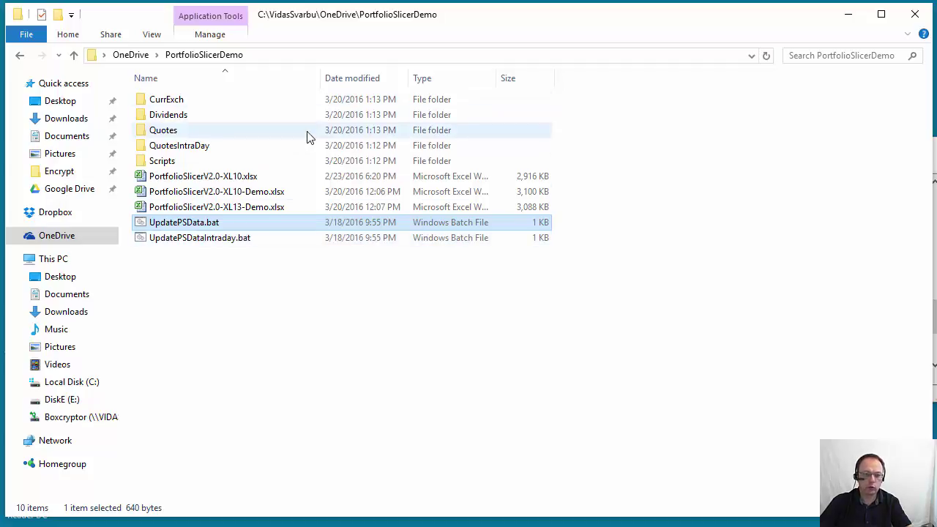
mouse_move(307, 136)
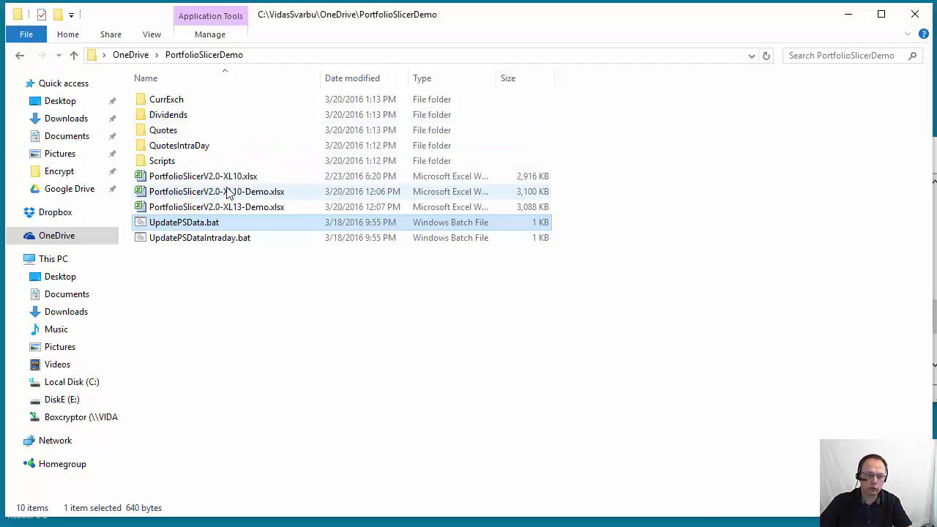
mouse_move(203, 176)
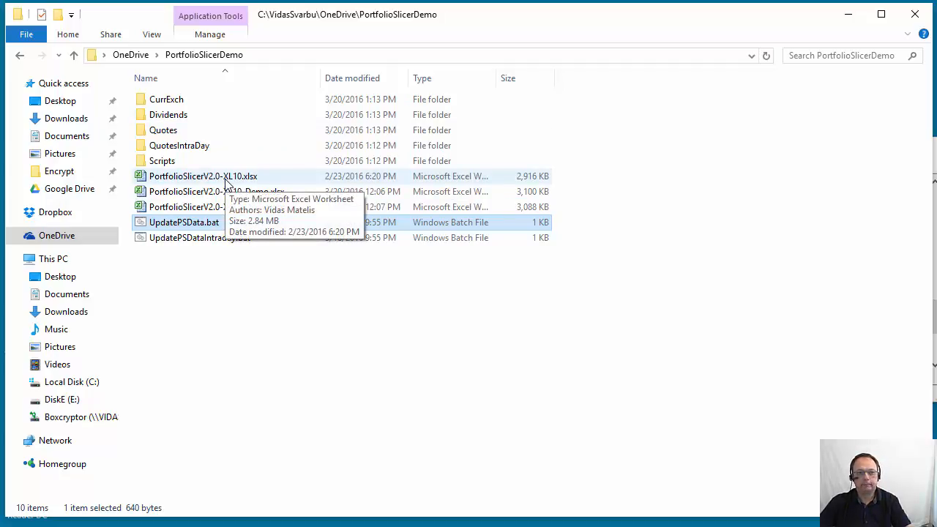
mouse_move(285, 179)
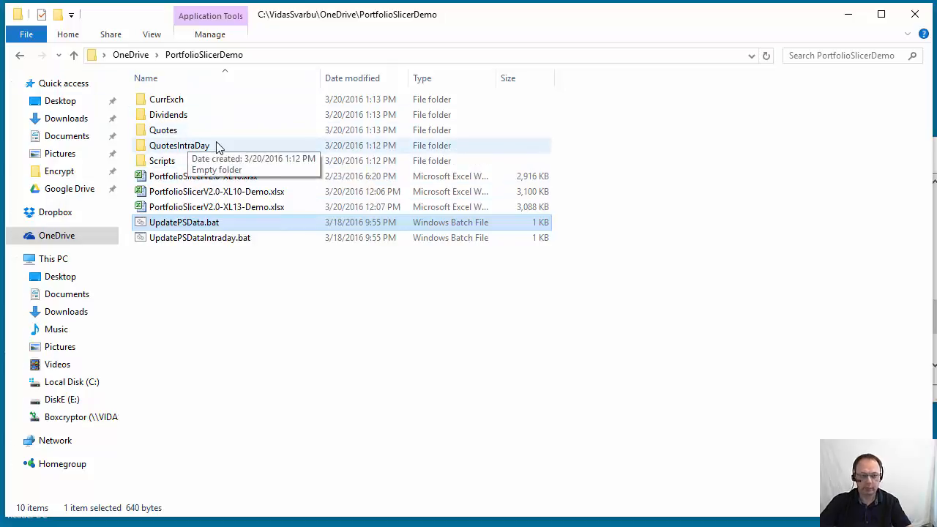
mouse_move(252, 145)
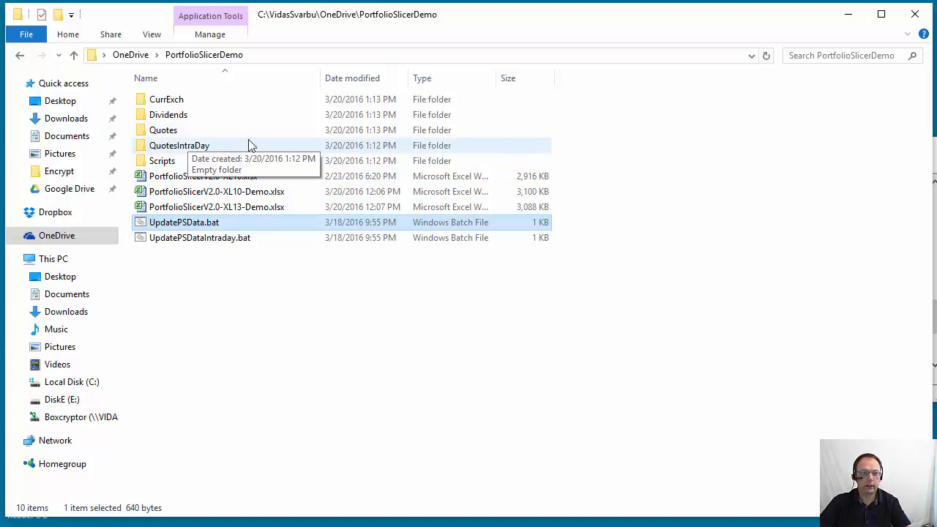
mouse_move(179, 129)
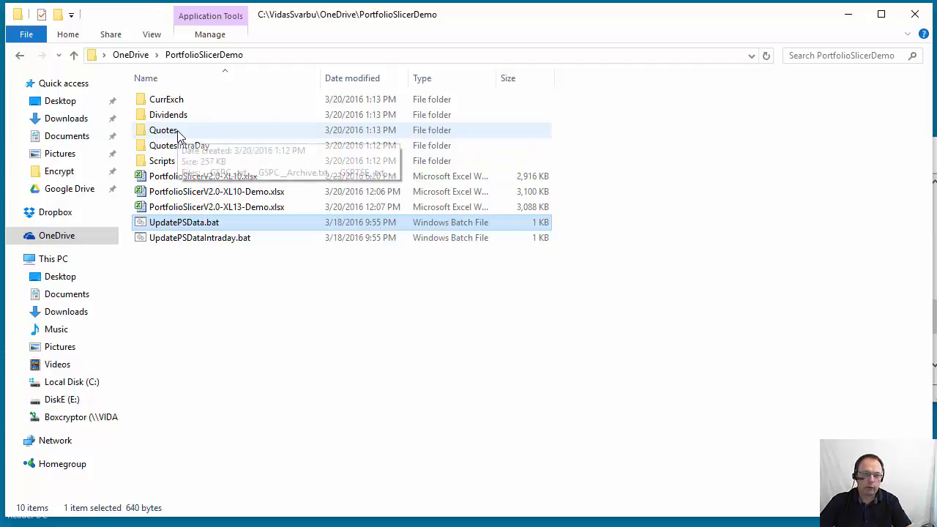
In the Quotes folder, select _GSPC_.txt and _GSPC_Archive.txt to see their sizes
double_click(164, 129)
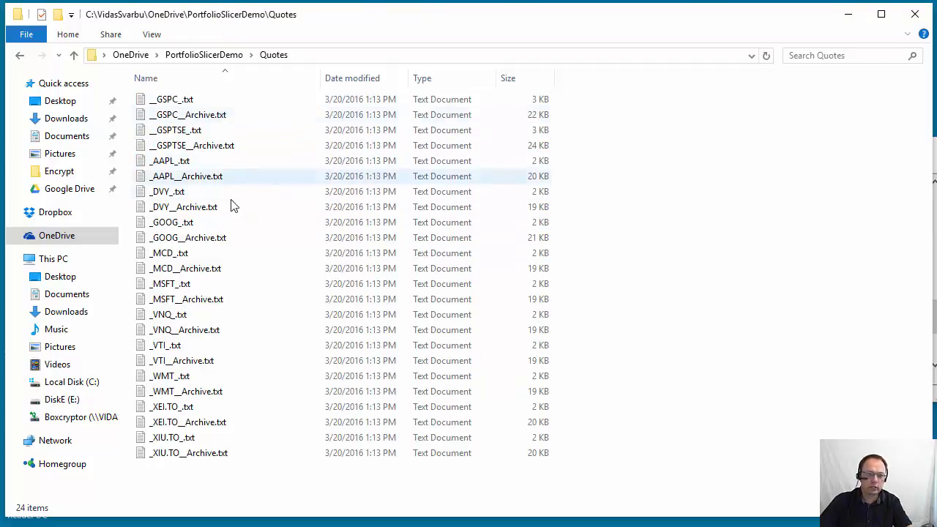
mouse_move(246, 139)
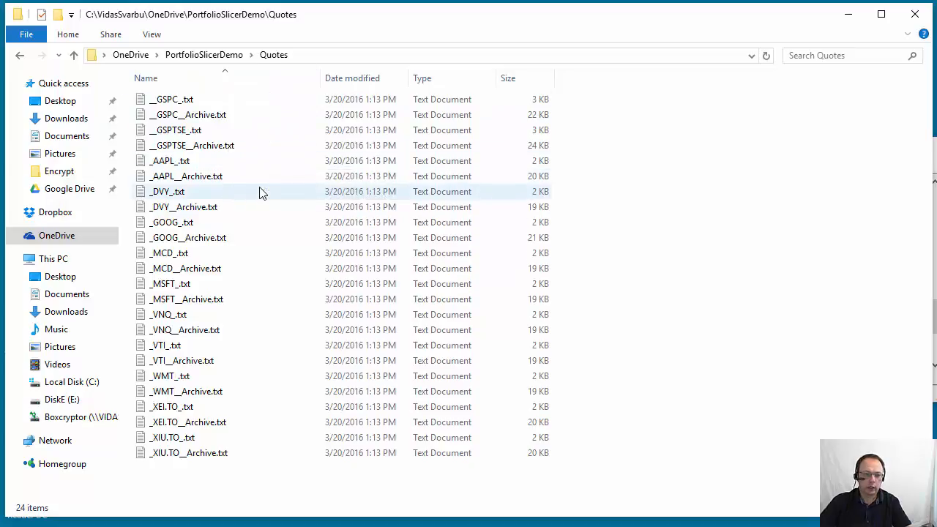
mouse_move(266, 197)
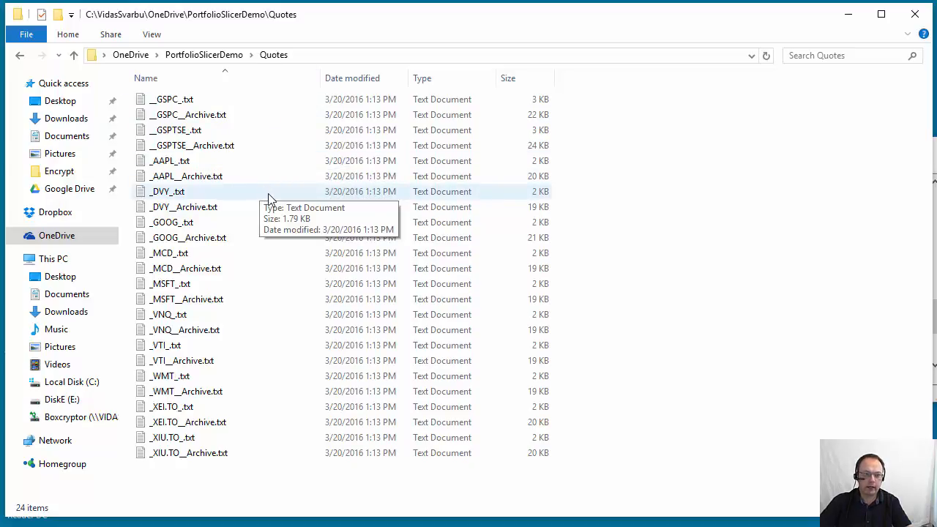
click(173, 99)
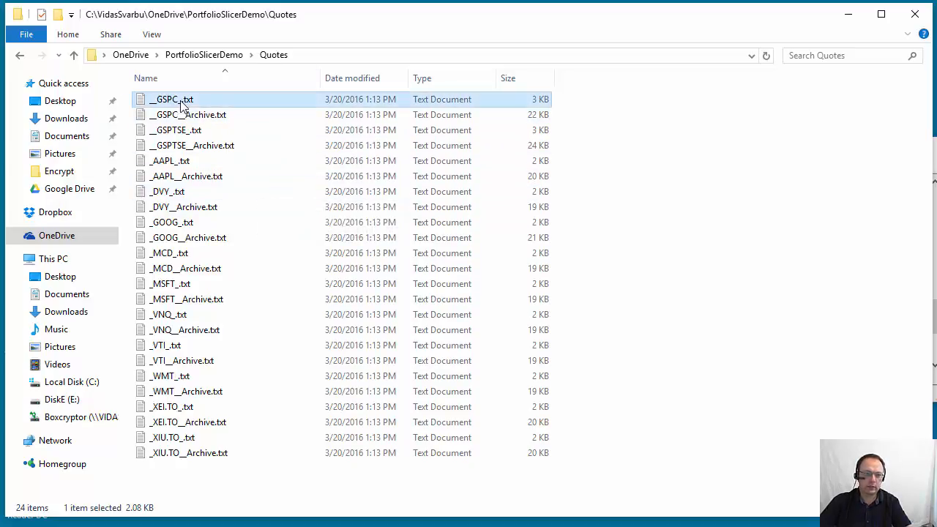
double_click(173, 99)
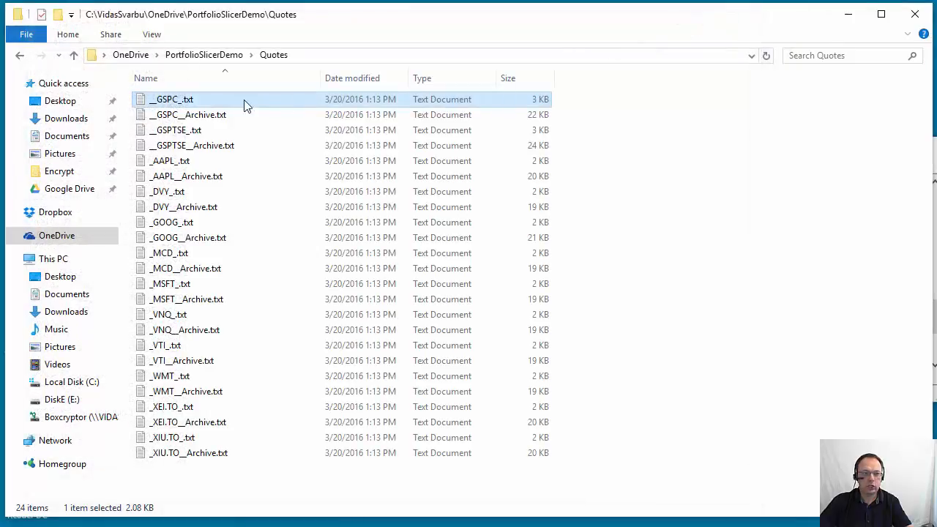
mouse_move(173, 99)
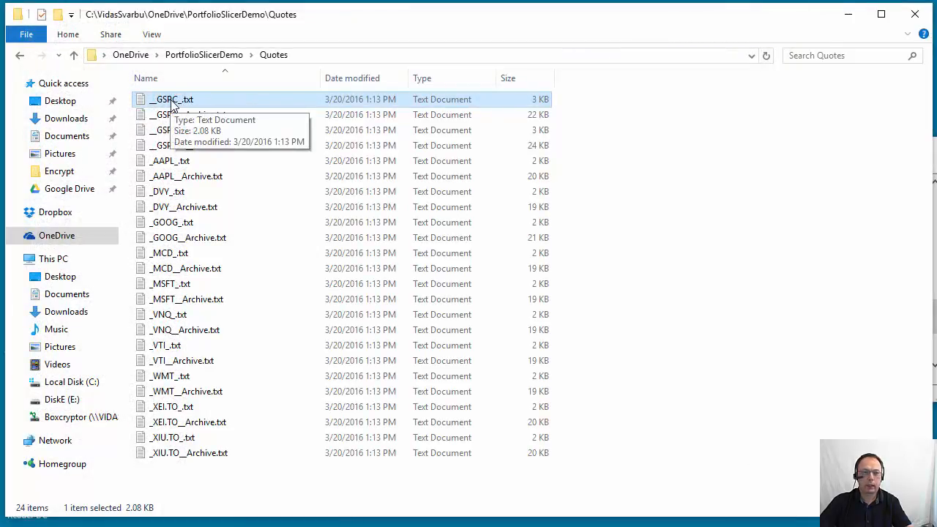
click(187, 115)
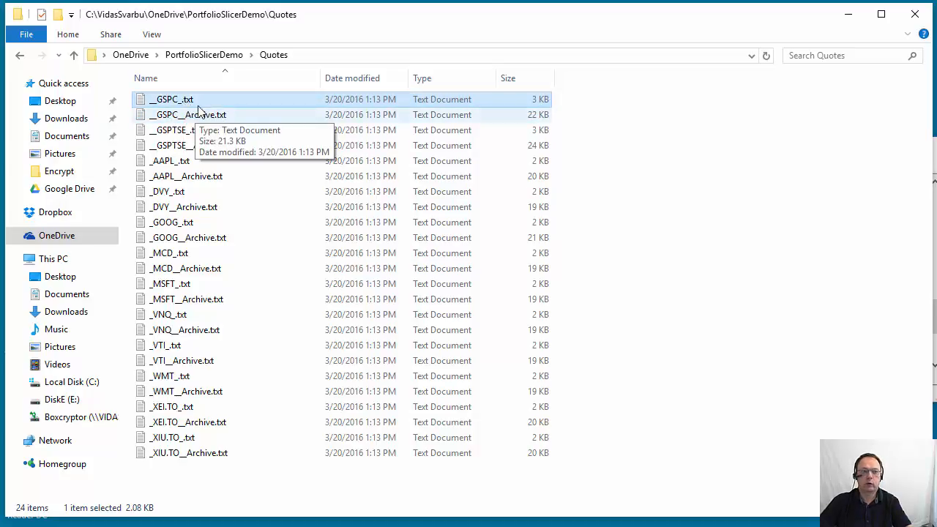
mouse_move(169, 102)
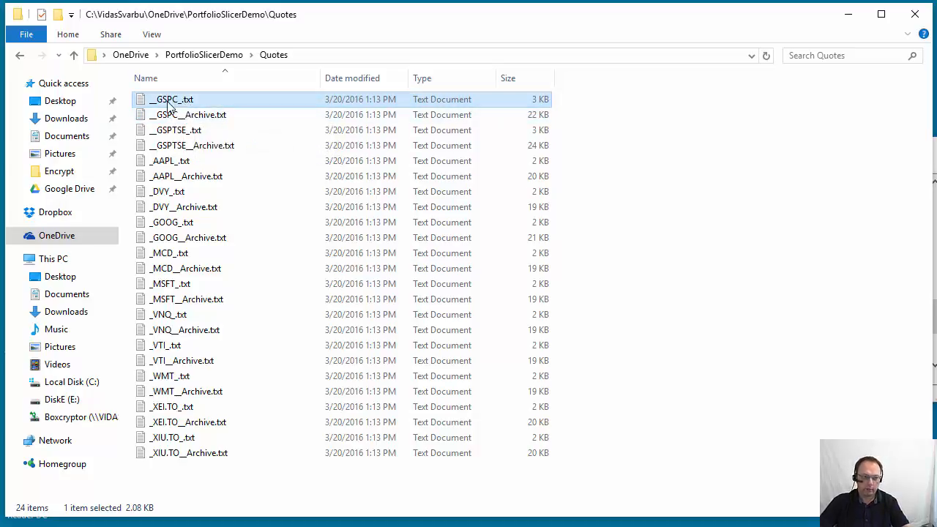
click(188, 114)
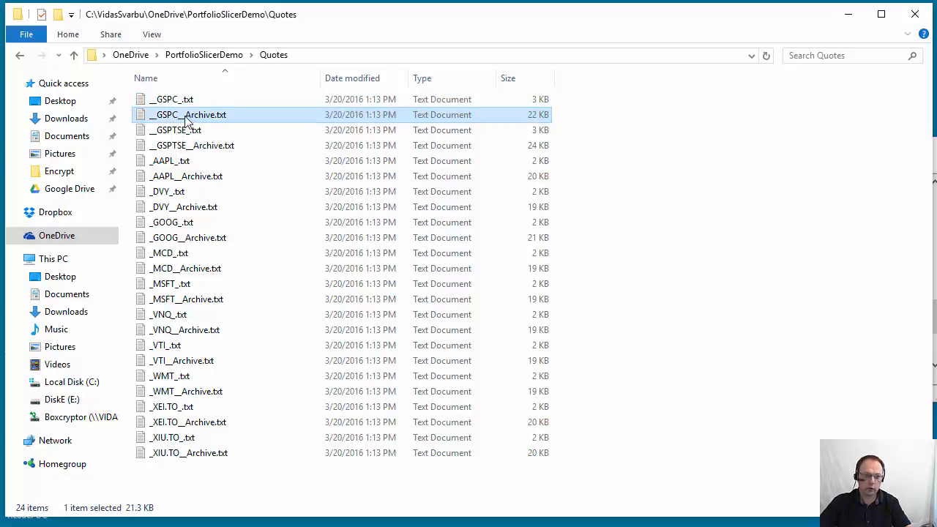
mouse_move(187, 114)
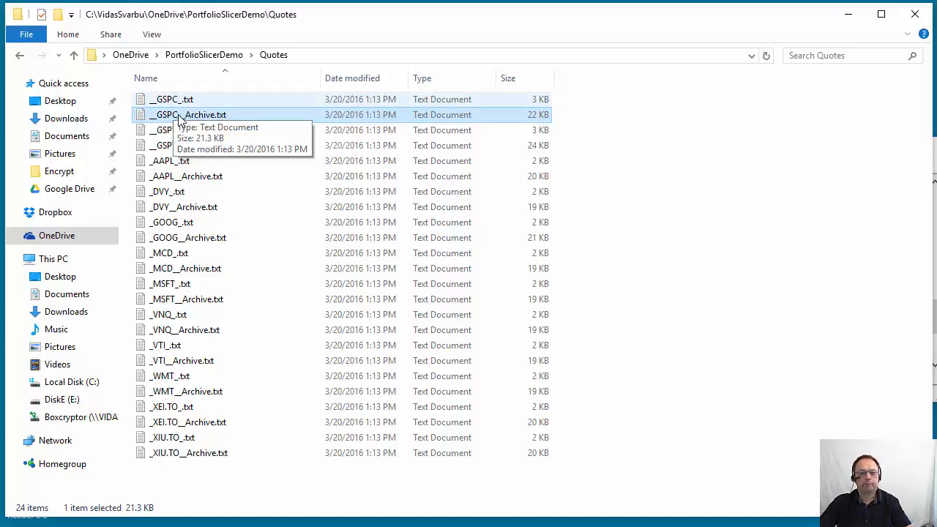
mouse_move(203, 123)
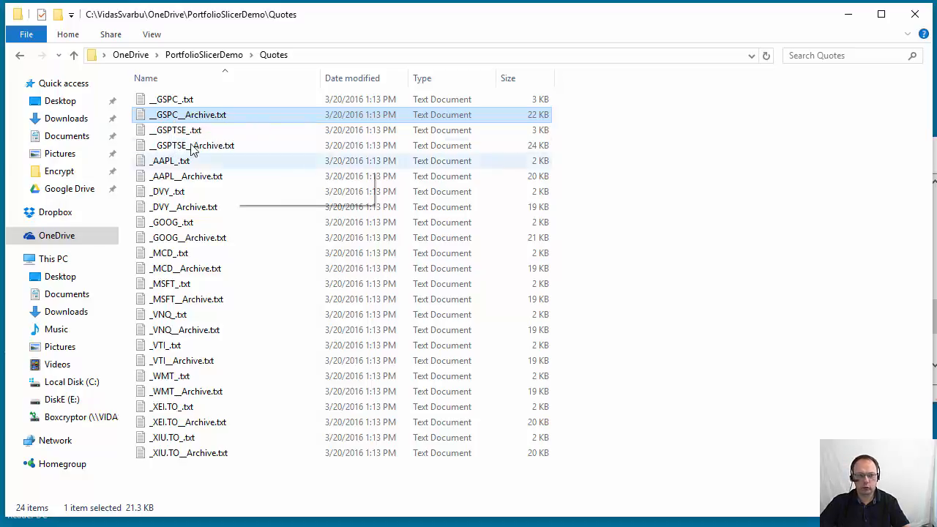
mouse_move(220, 114)
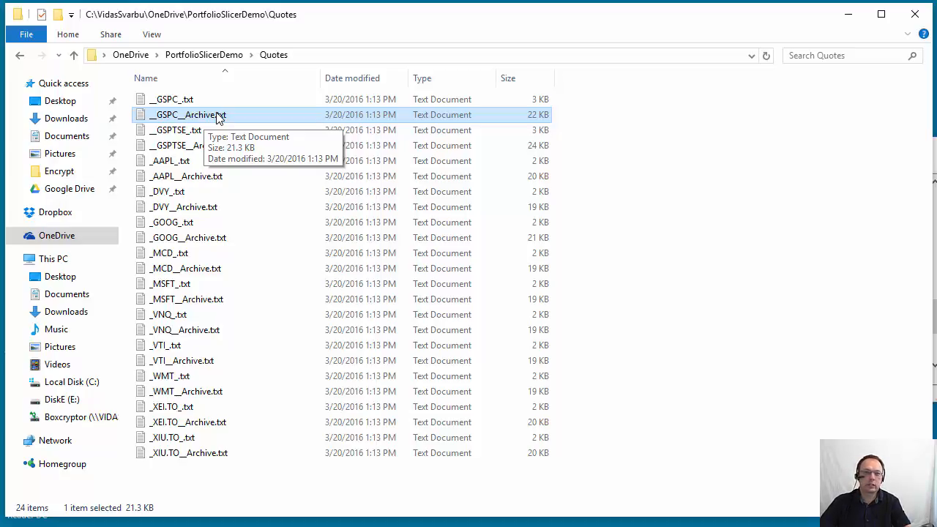
mouse_move(208, 117)
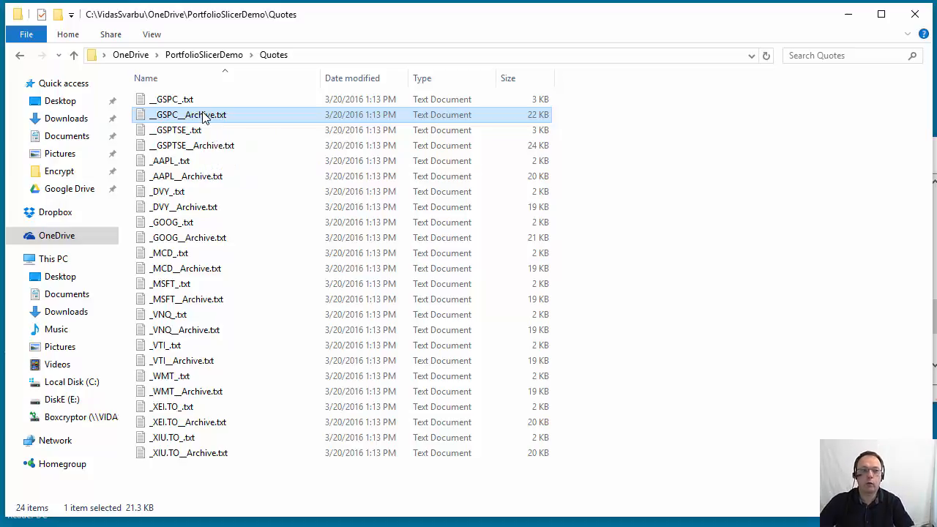
mouse_move(267, 99)
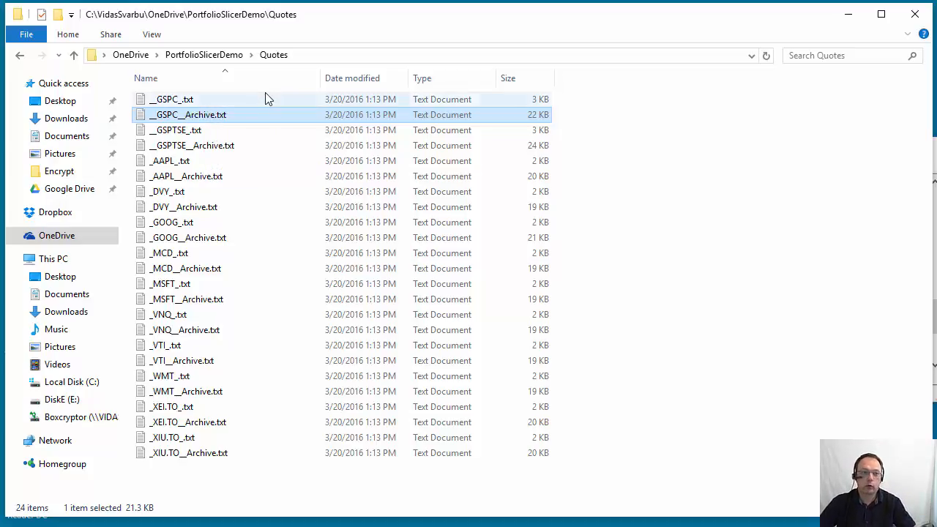
mouse_move(193, 108)
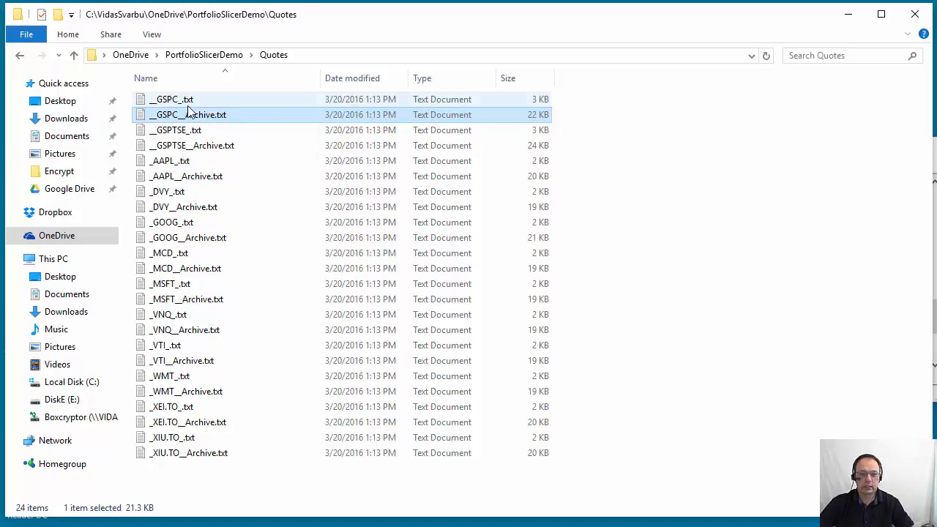
Alternate between _GSPC_.txt and _GSPC_Archive.txt to compare the small current file with the larger archive
click(171, 100)
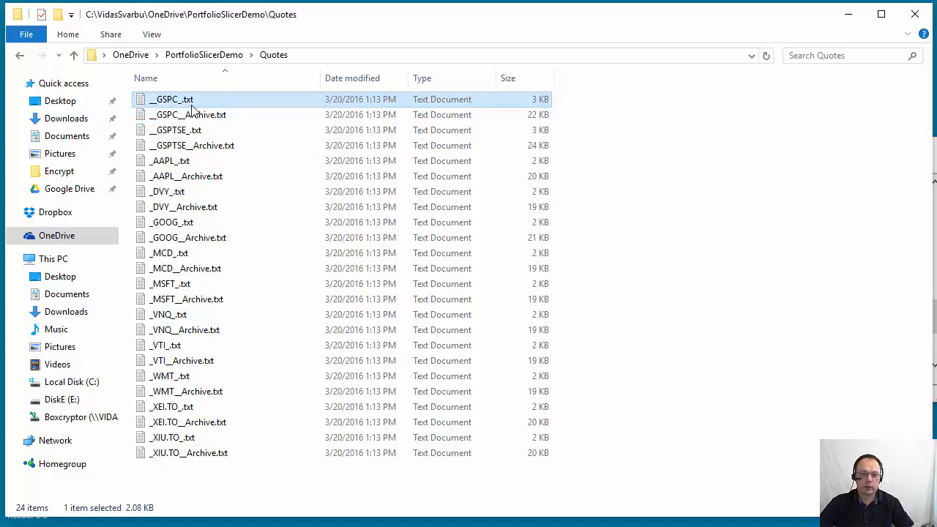
click(188, 114)
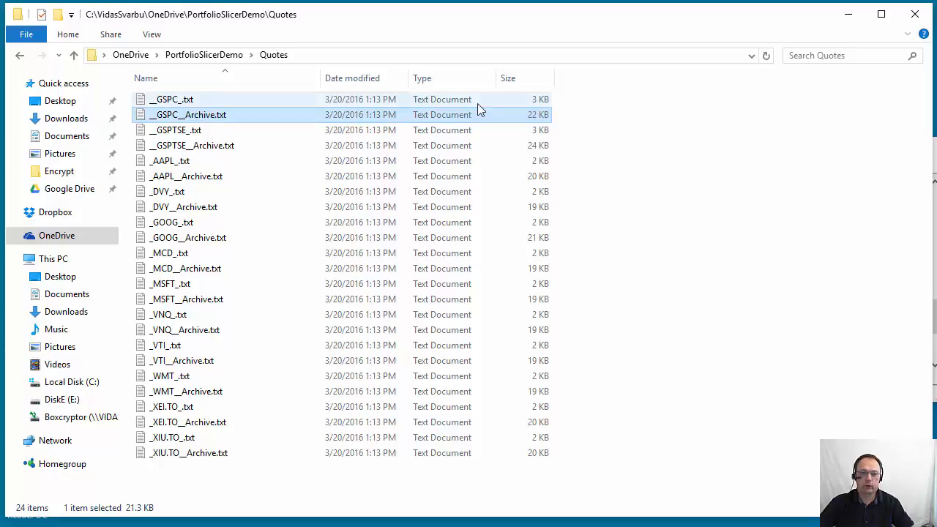
click(172, 99)
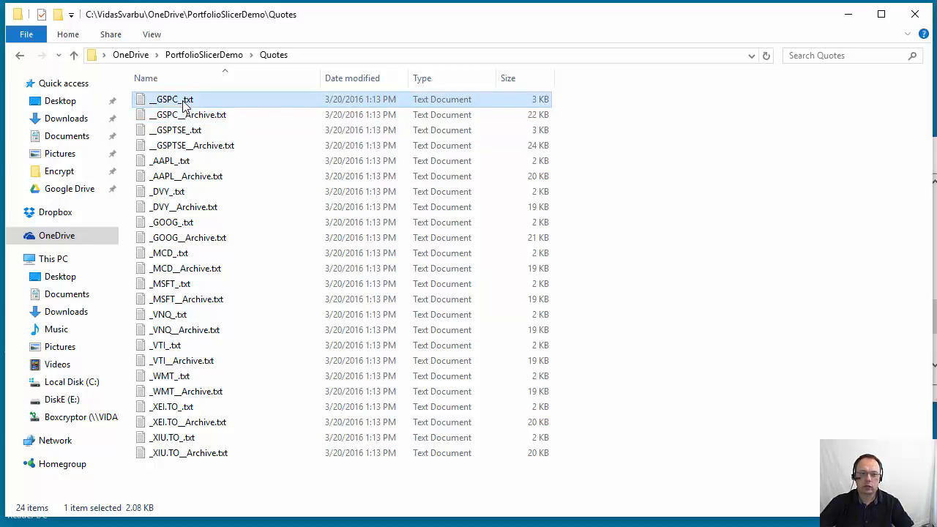
double_click(172, 100)
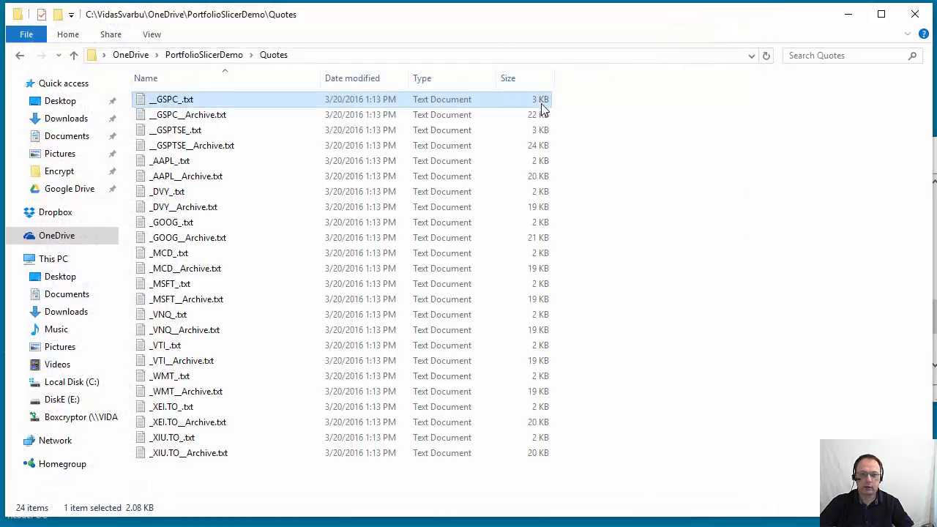
click(187, 114)
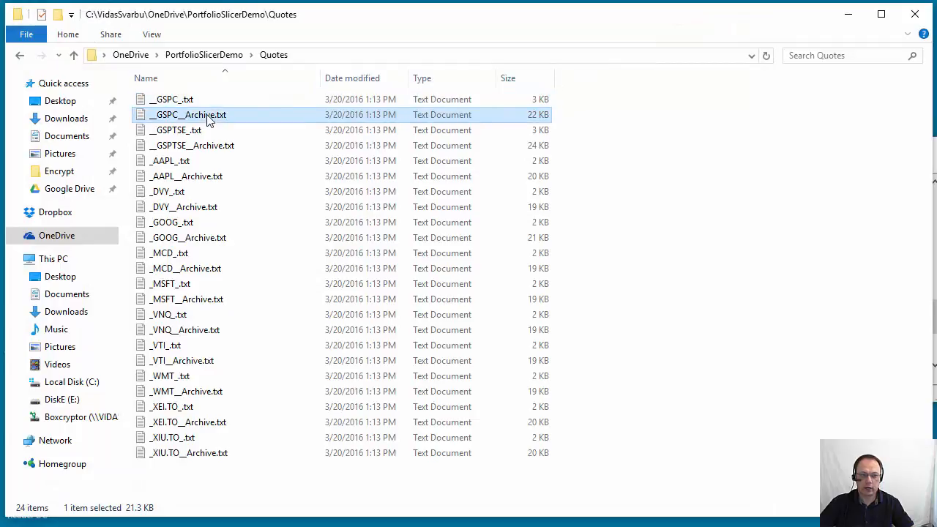
click(171, 100)
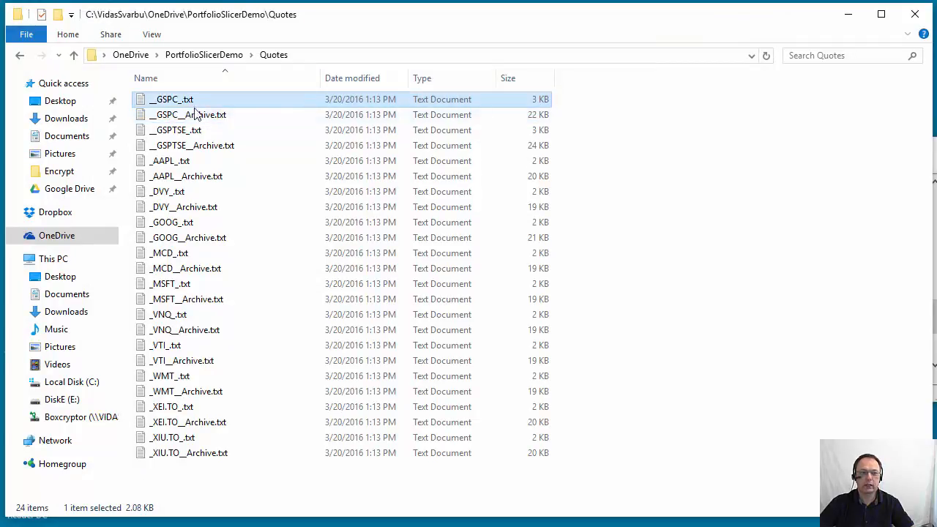
click(187, 114)
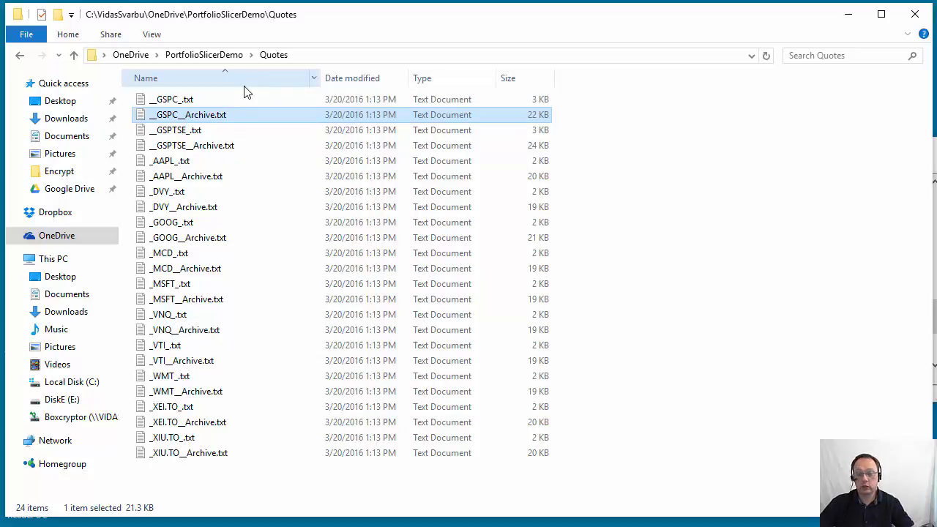
mouse_move(276, 143)
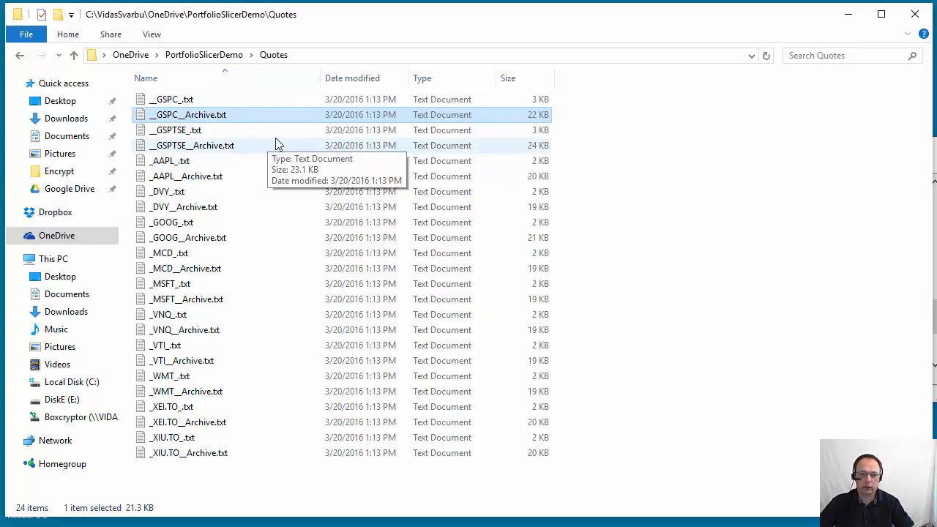
click(173, 99)
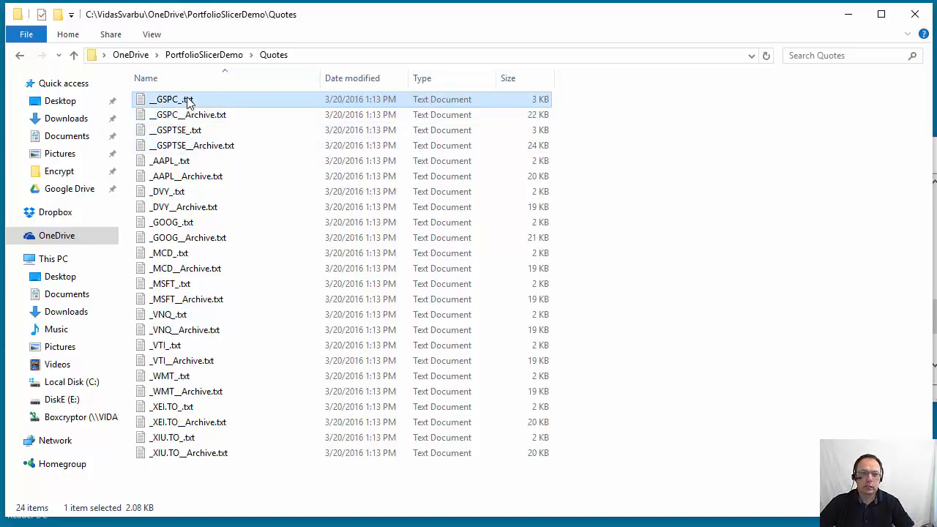
View _GSPC_.txt in Notepad, confirm the last quote is dated 2016-03-18, and close it
double_click(172, 99)
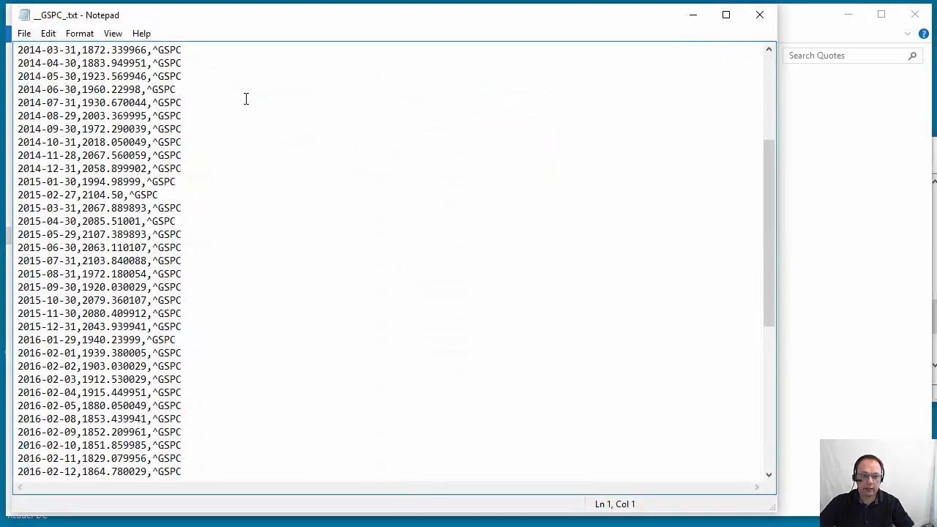
scroll(down, 3)
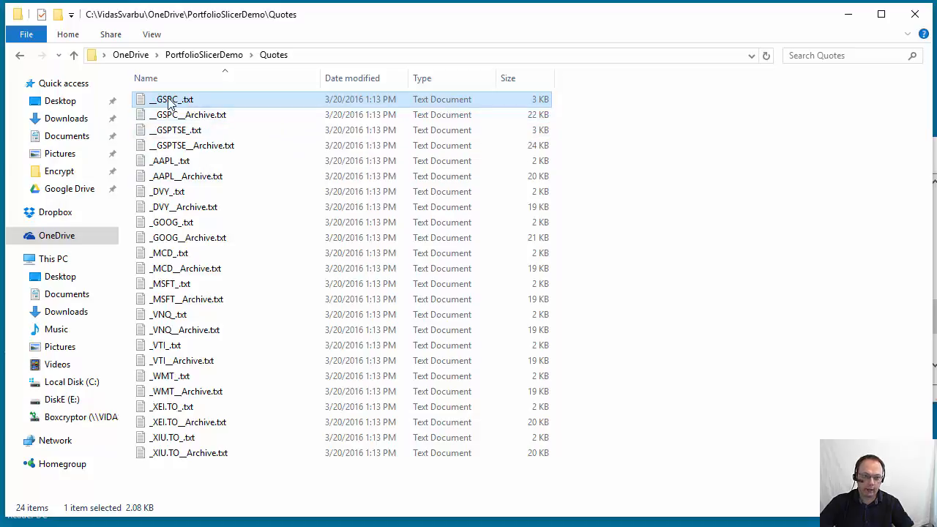
double_click(171, 100)
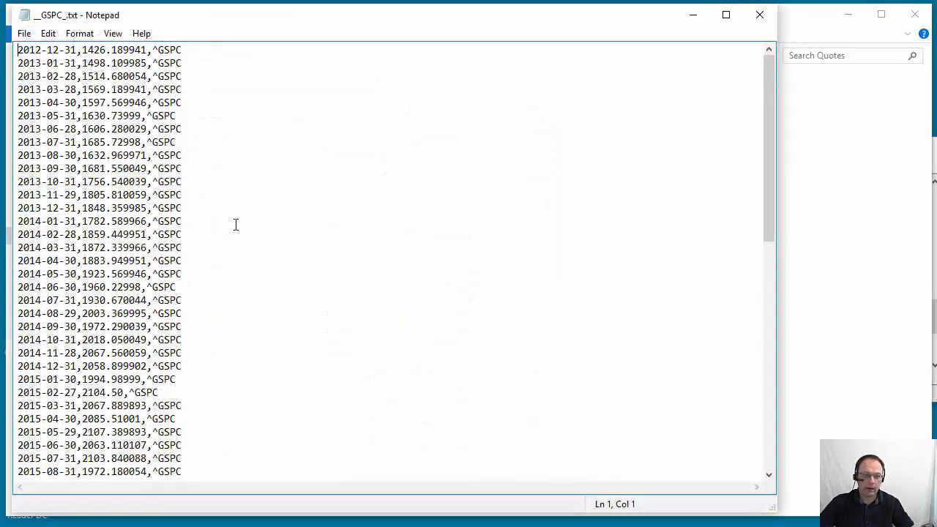
scroll(down, 3)
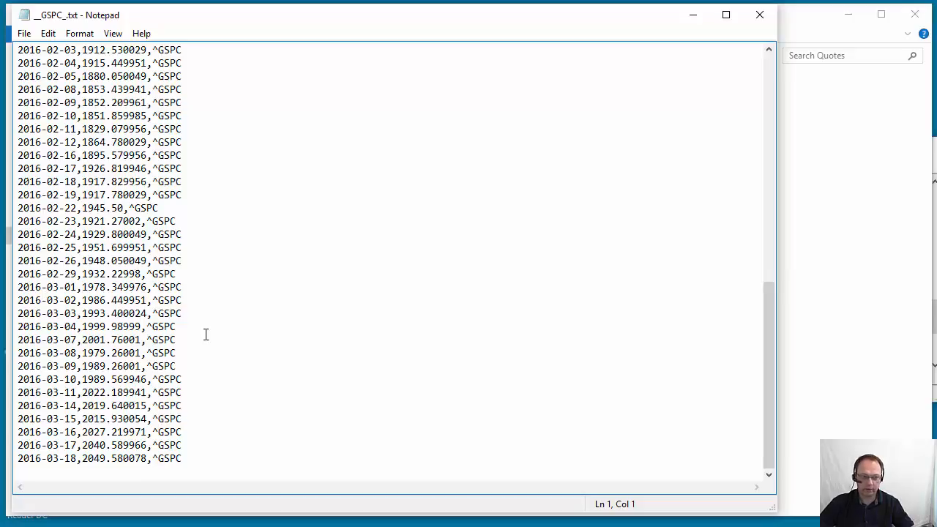
mouse_move(75, 458)
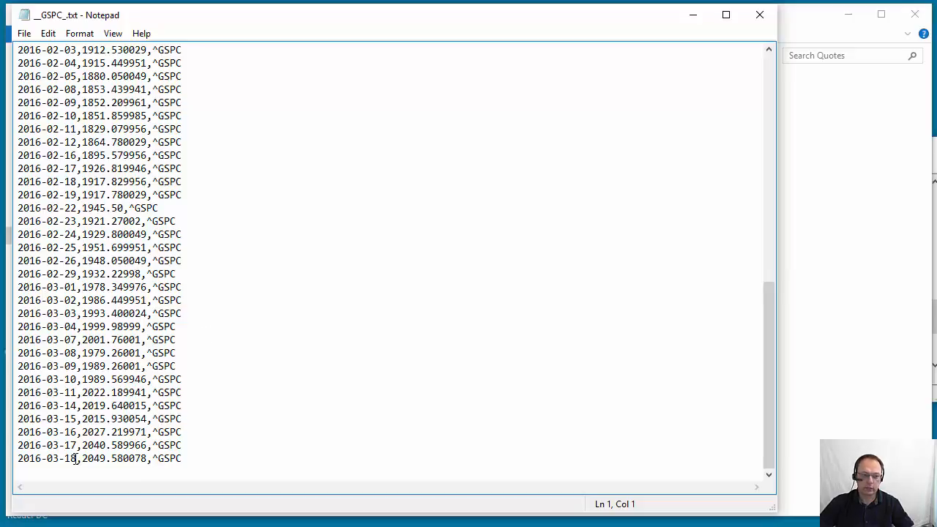
double_click(47, 458)
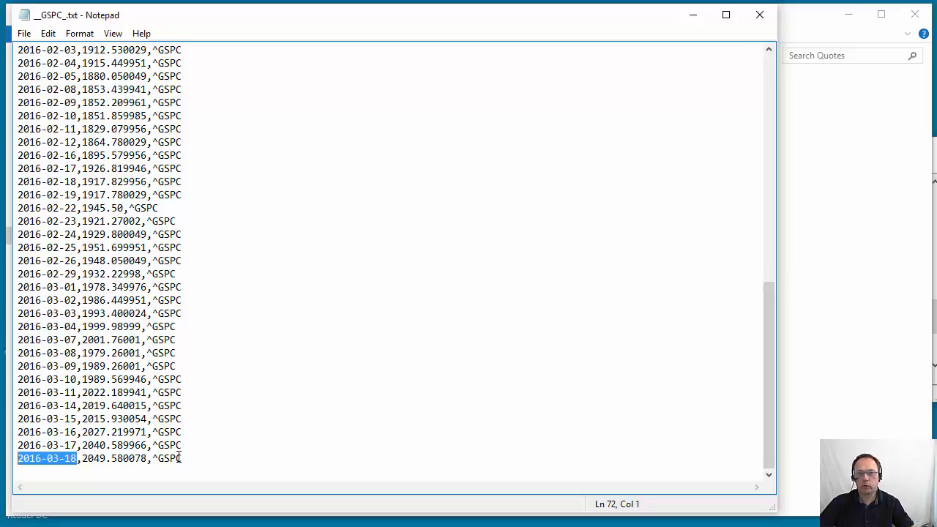
mouse_move(759, 14)
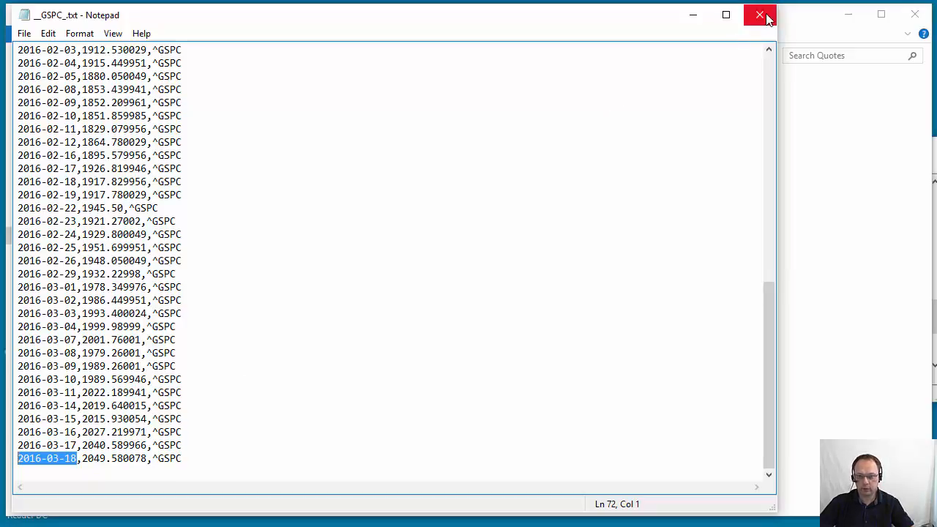
click(758, 14)
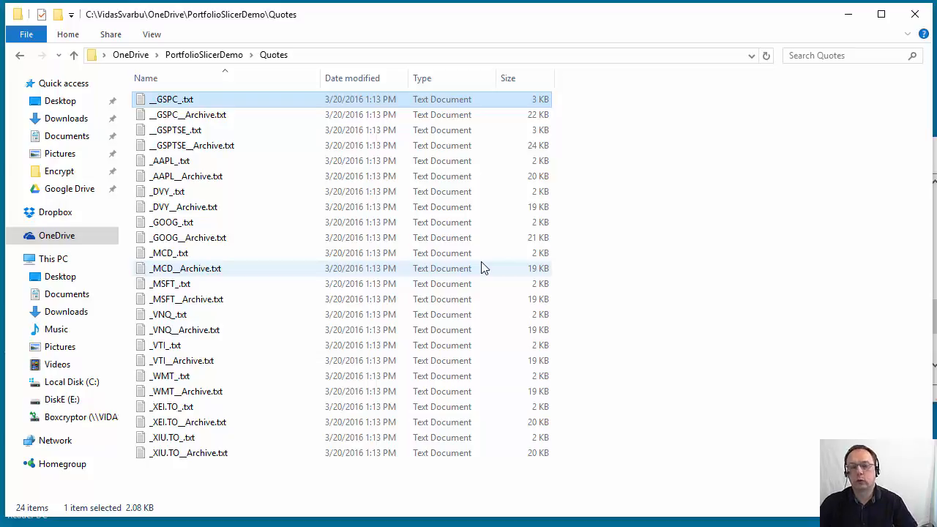
mouse_move(246, 139)
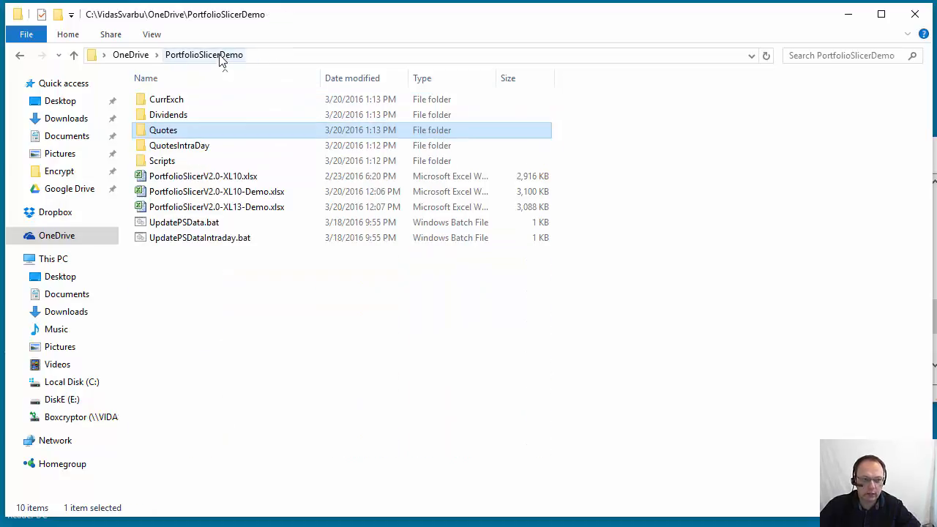
double_click(179, 145)
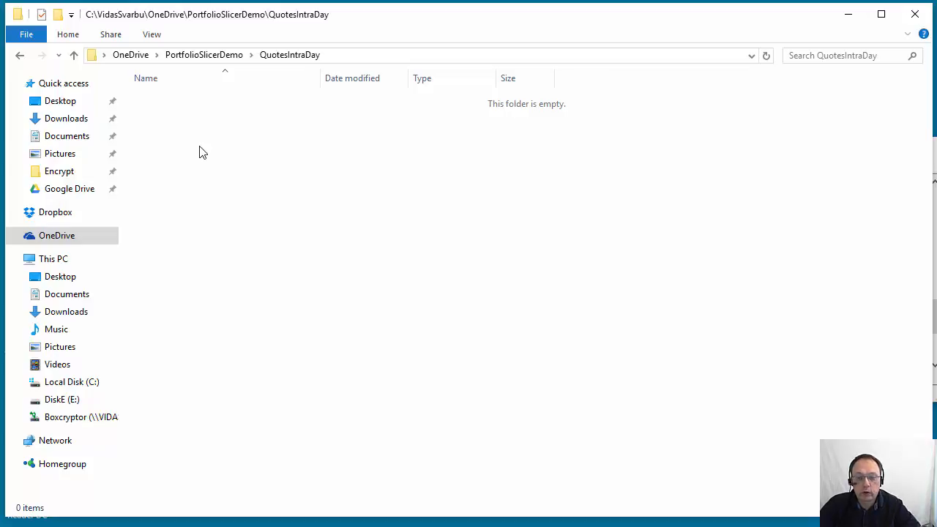
mouse_move(223, 67)
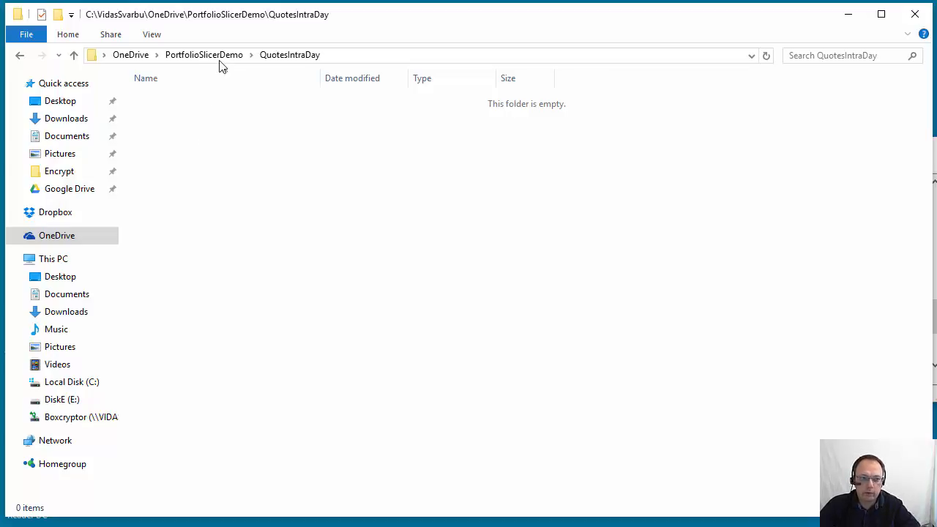
click(73, 56)
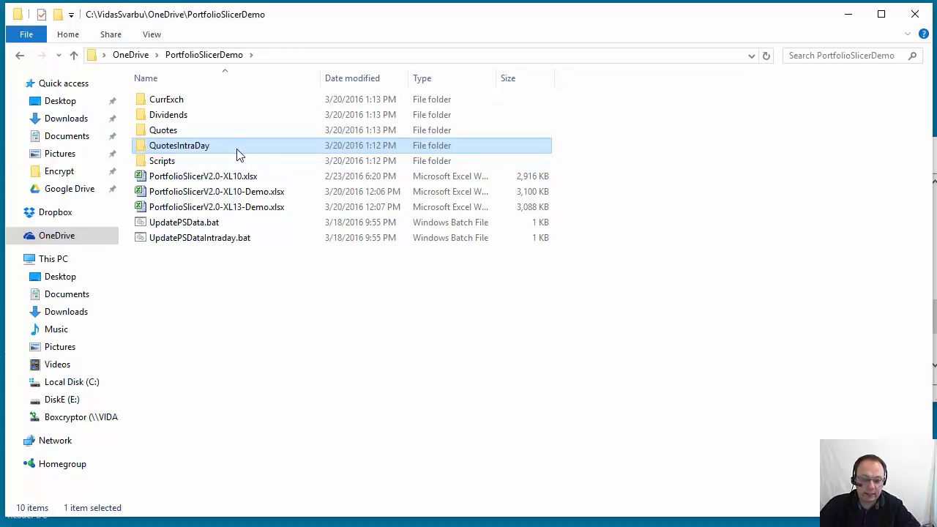
double_click(164, 129)
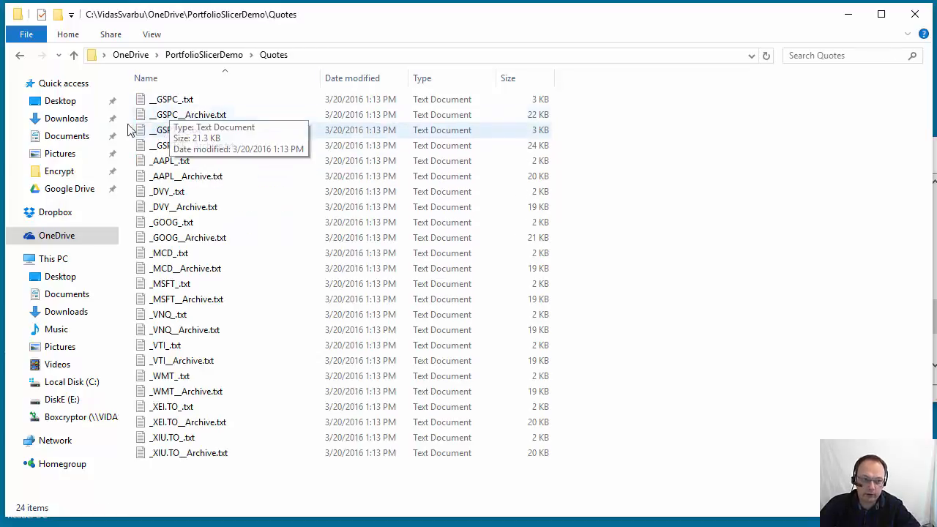
double_click(171, 100)
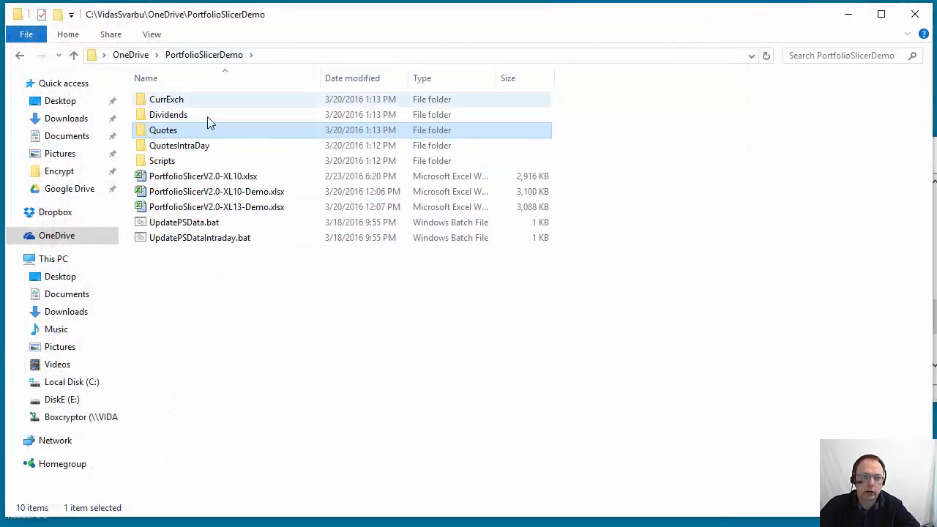
double_click(178, 145)
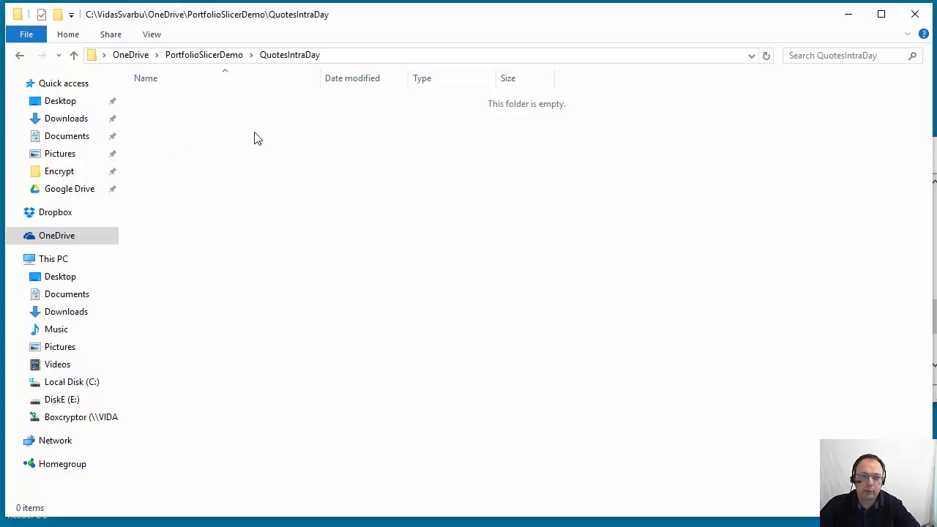
mouse_move(176, 127)
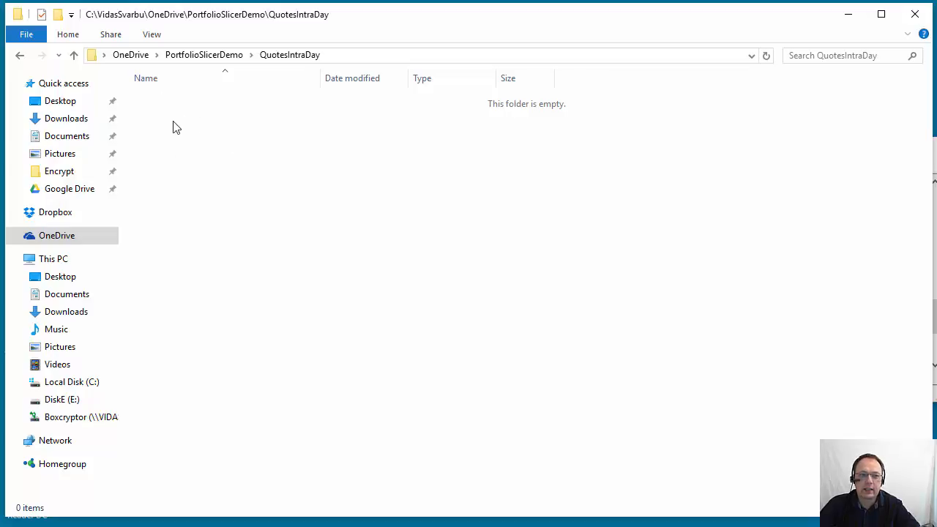
mouse_move(203, 56)
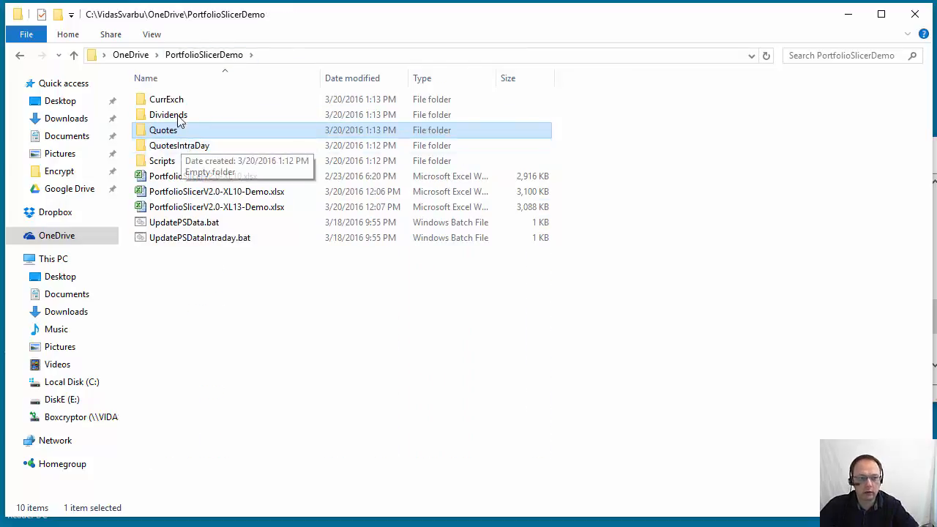
In Dividends, view the _DVY_.txt dividend amounts in Notepad and close it
double_click(169, 114)
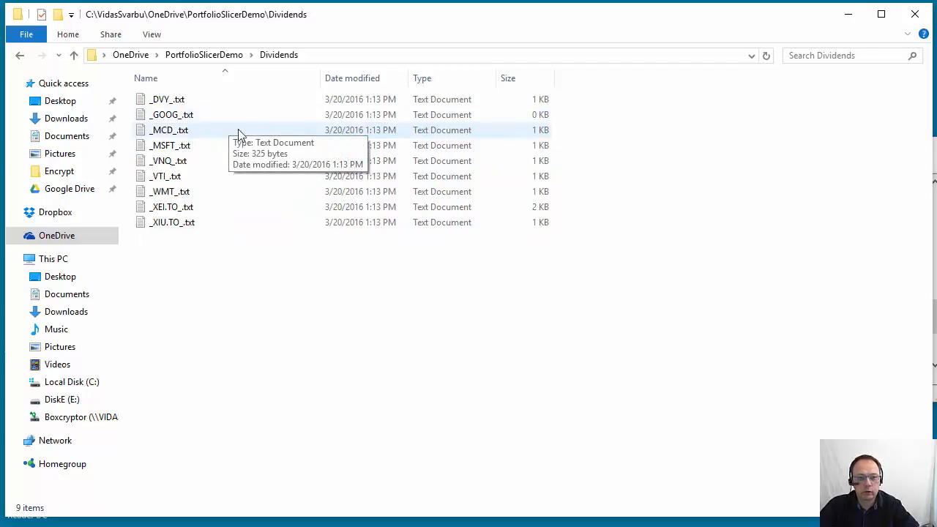
double_click(167, 100)
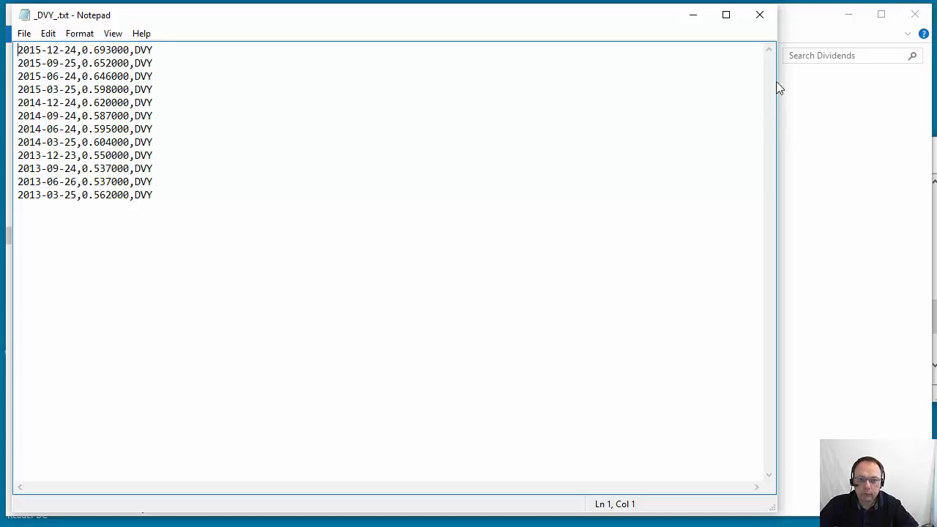
mouse_move(759, 15)
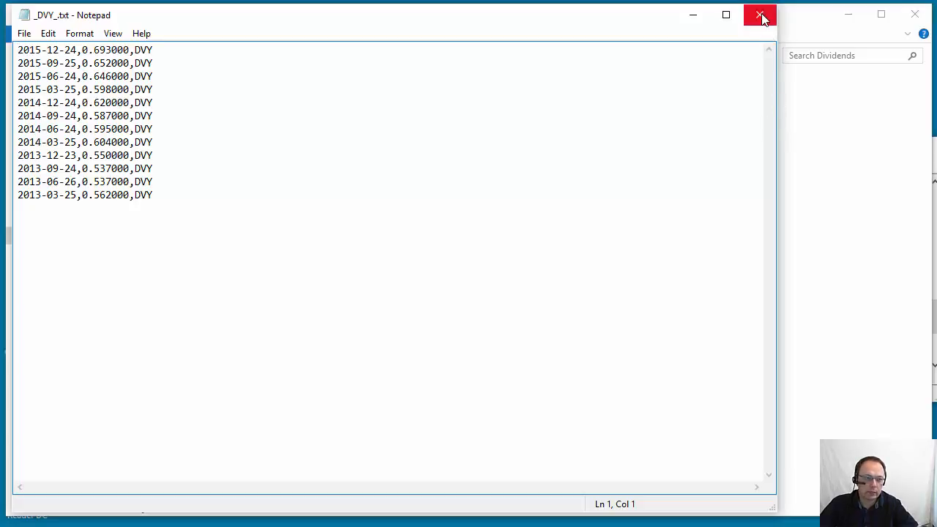
double_click(103, 194)
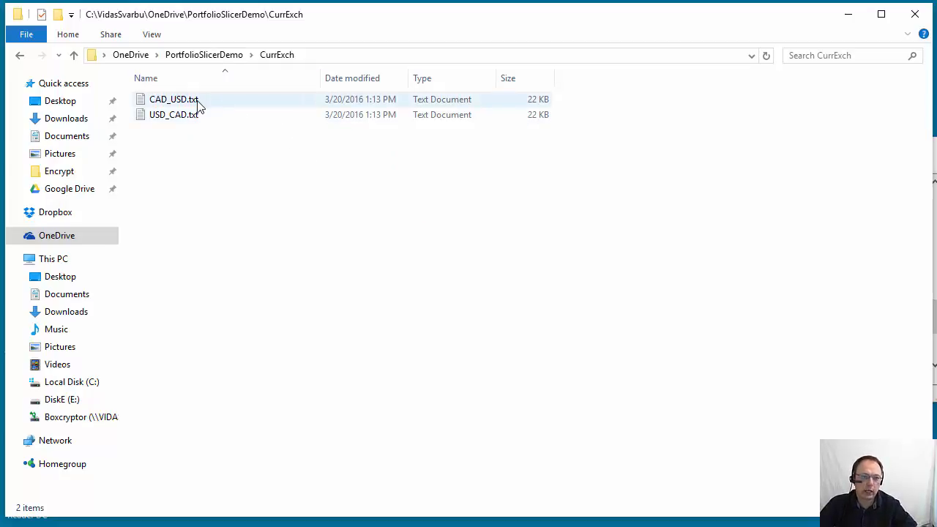
View CAD_USD.txt's daily rates through 2016-03-18, noting the USD code, and close it
double_click(173, 99)
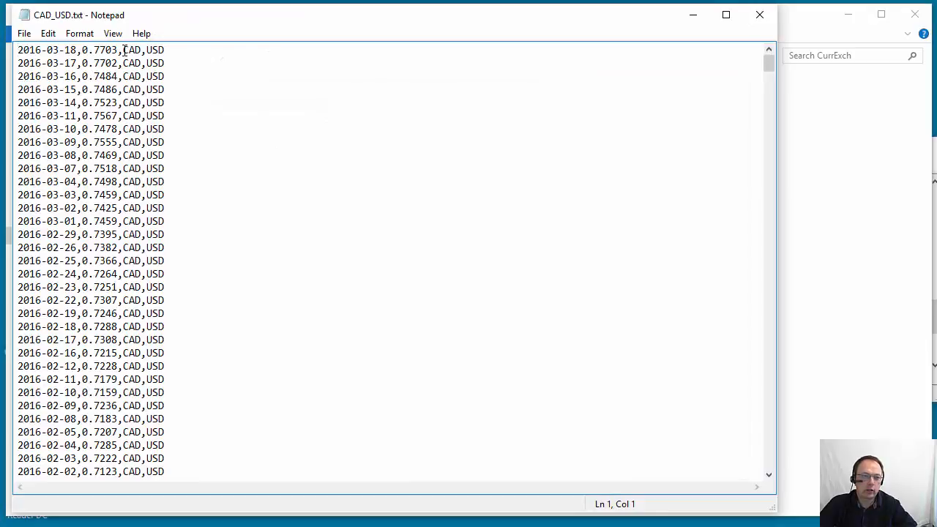
click(145, 49)
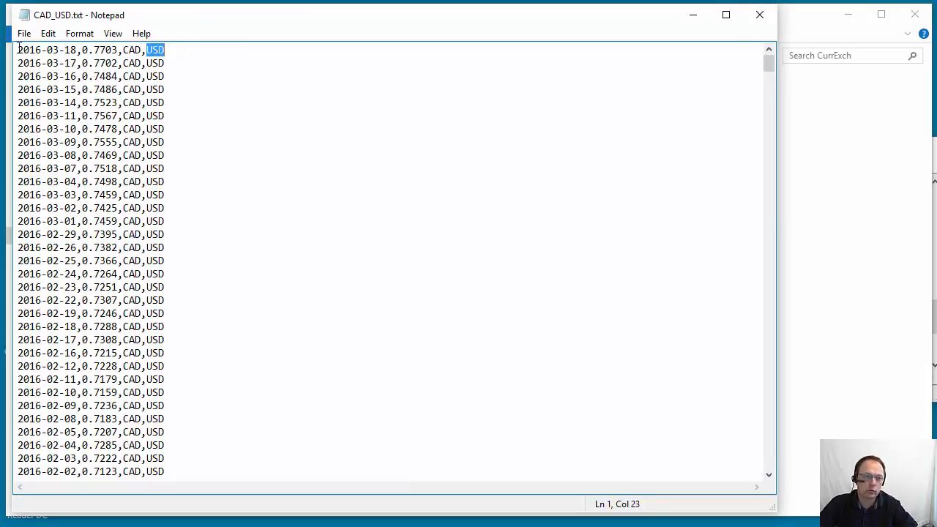
click(85, 50)
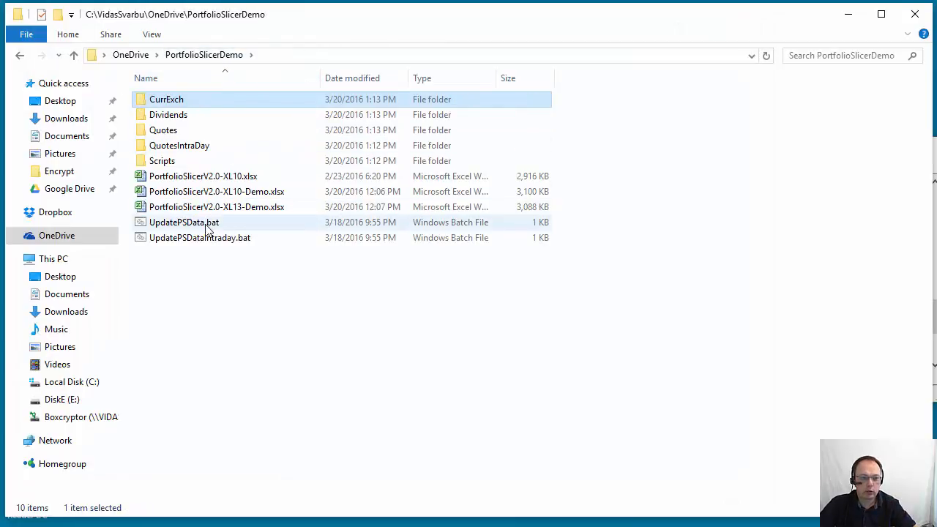
mouse_move(208, 227)
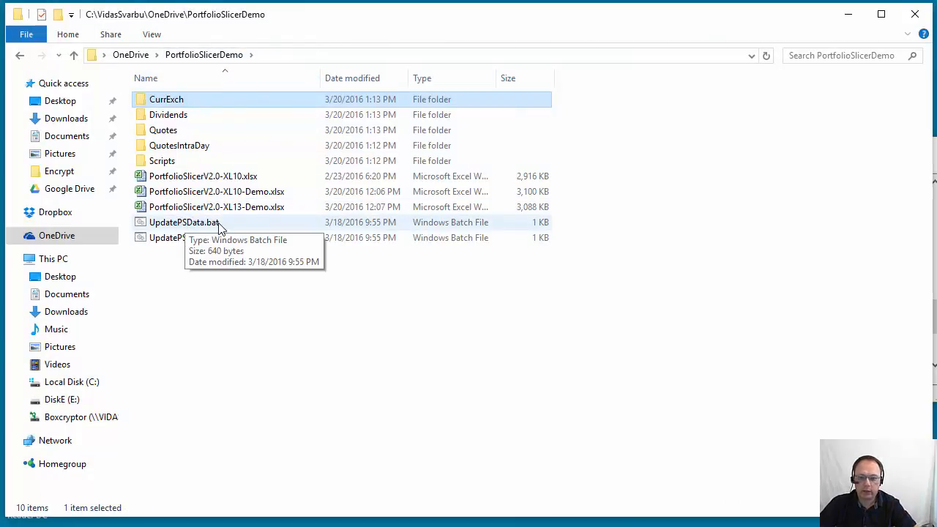
mouse_move(172, 152)
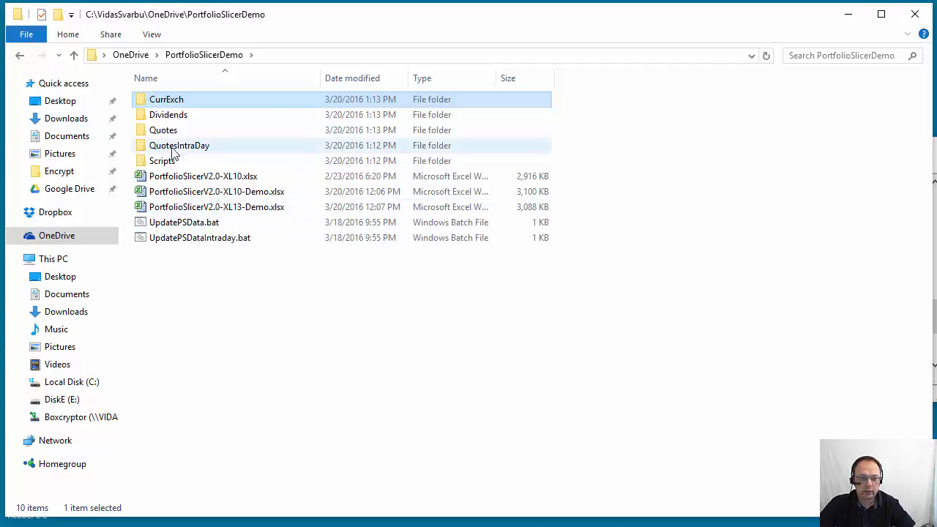
mouse_move(213, 231)
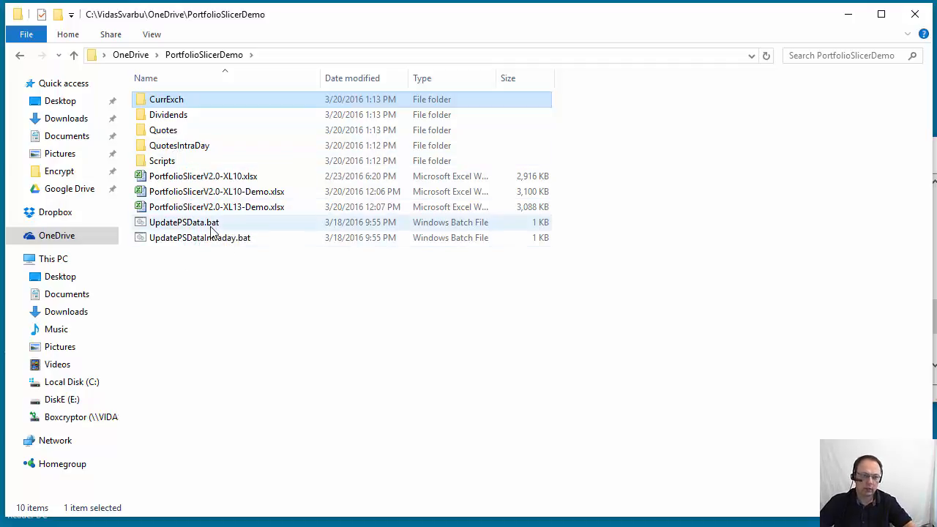
mouse_move(219, 176)
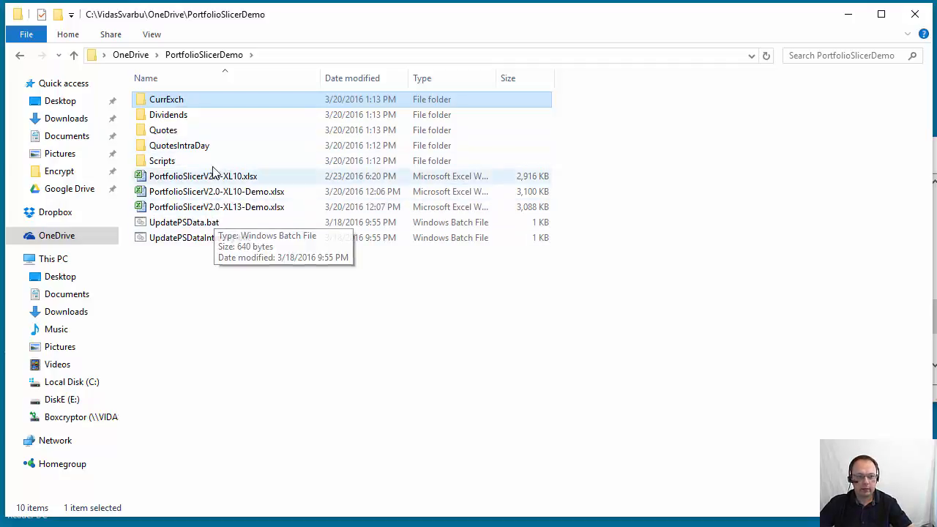
mouse_move(198, 223)
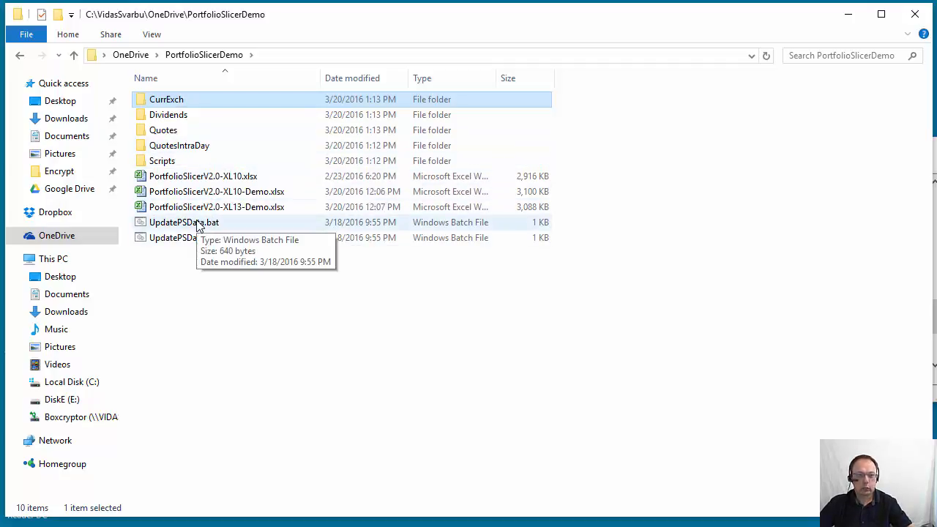
mouse_move(152, 242)
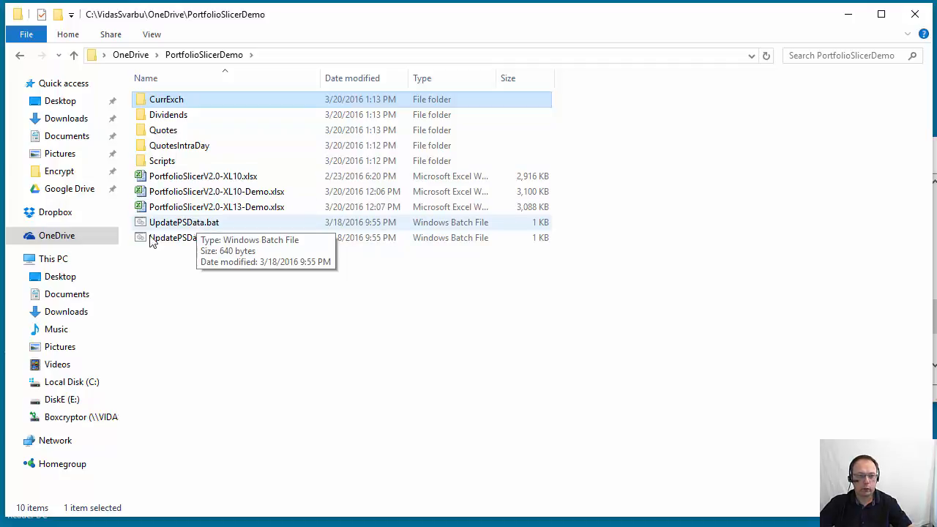
mouse_move(212, 206)
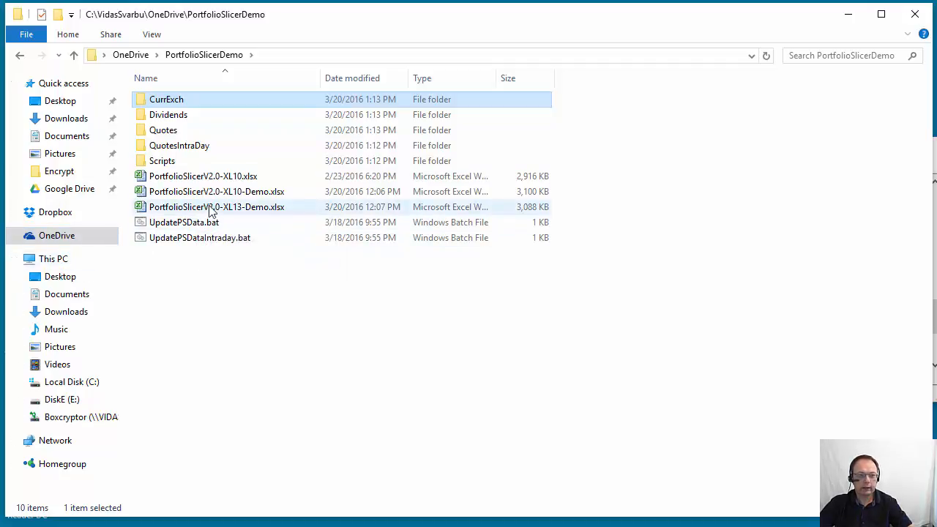
mouse_move(217, 206)
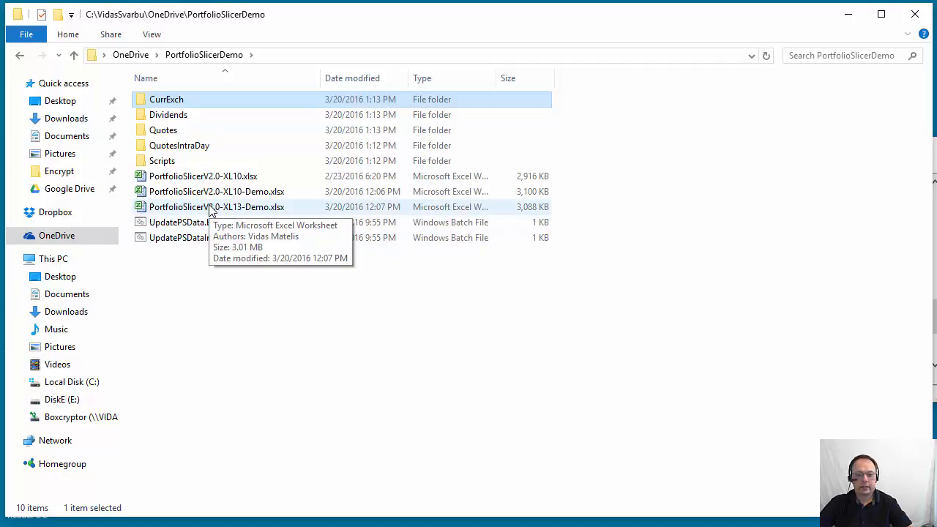
mouse_move(57, 234)
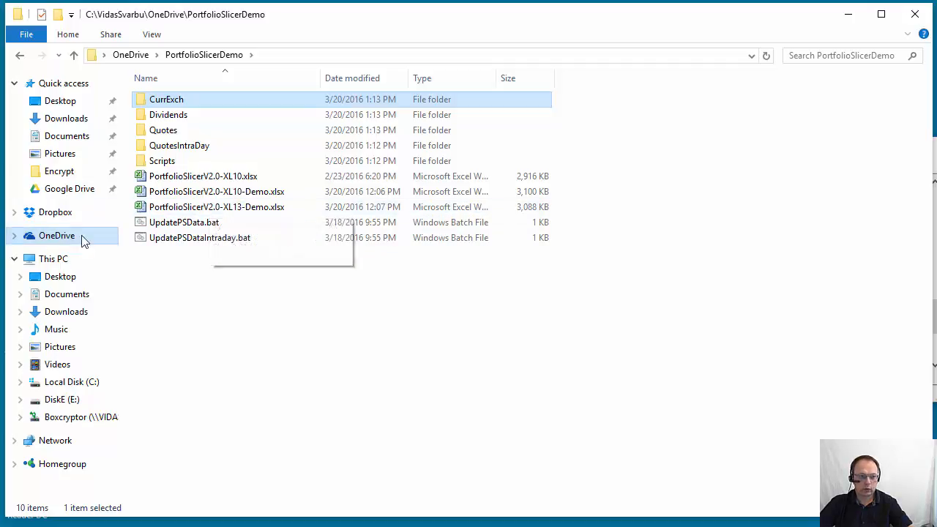
click(70, 381)
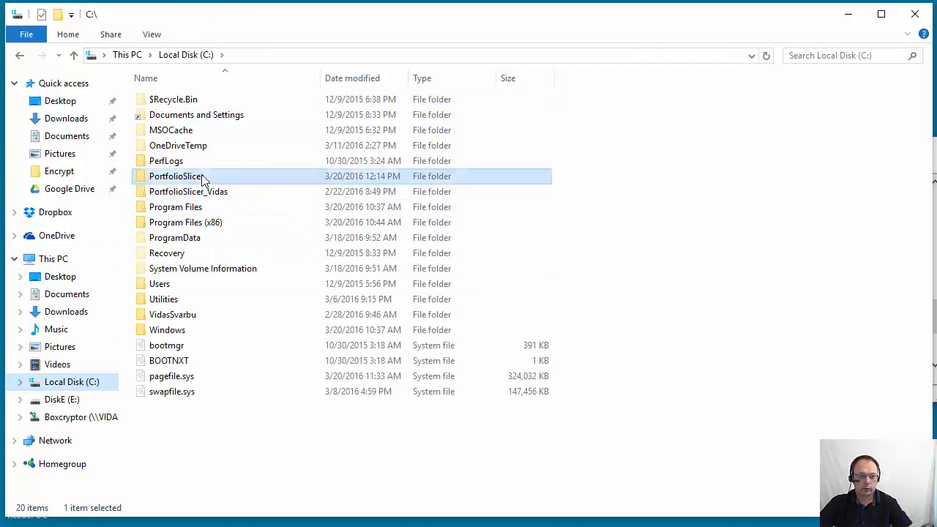
double_click(175, 176)
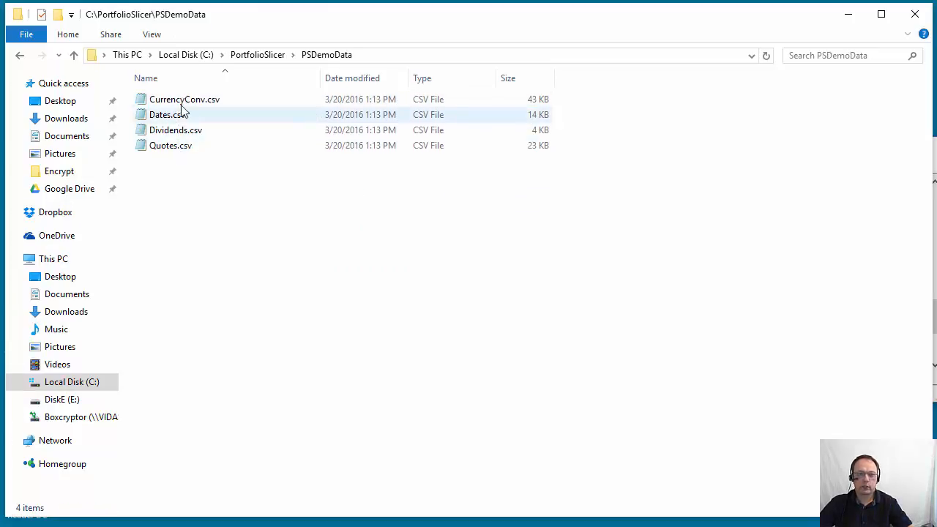
click(175, 128)
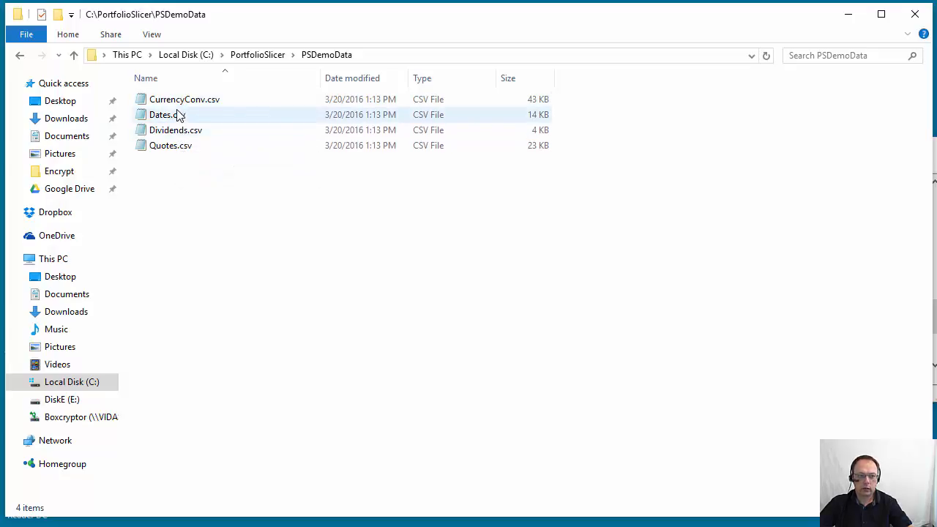
mouse_move(167, 115)
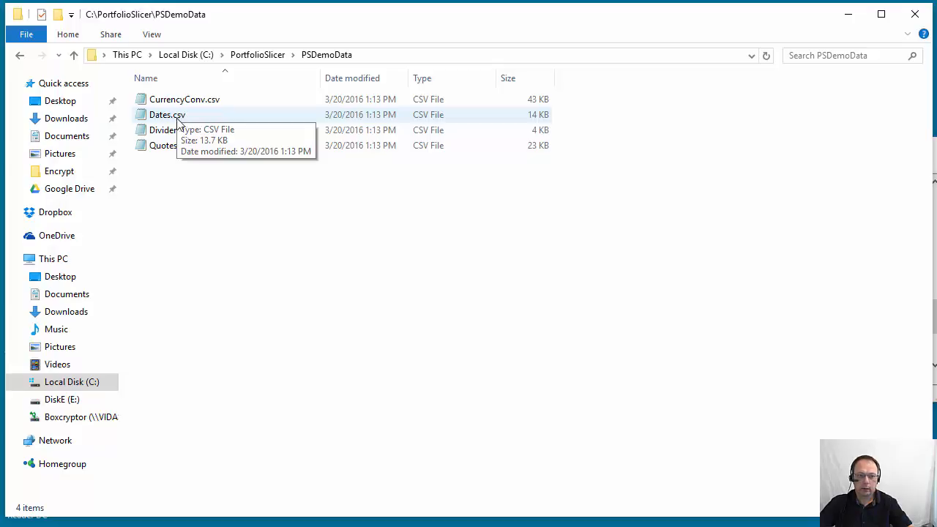
mouse_move(170, 145)
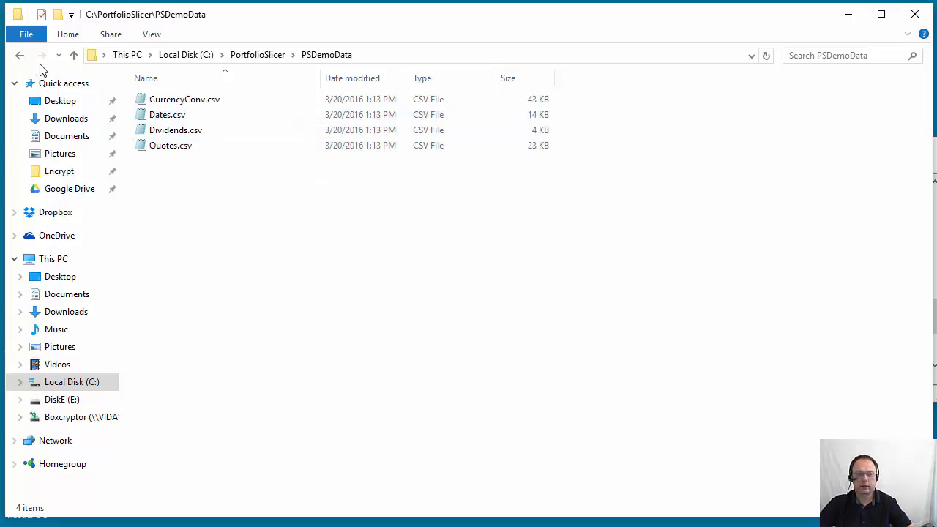
click(20, 55)
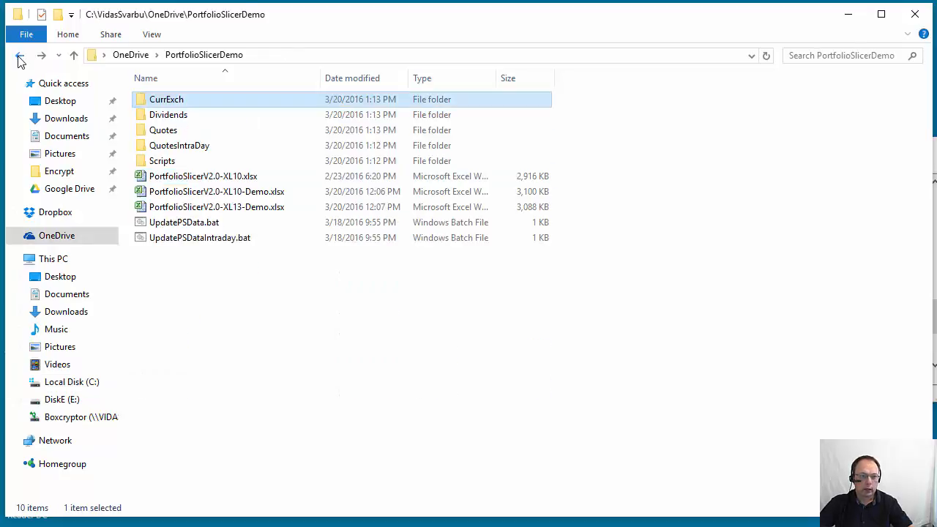
mouse_move(281, 279)
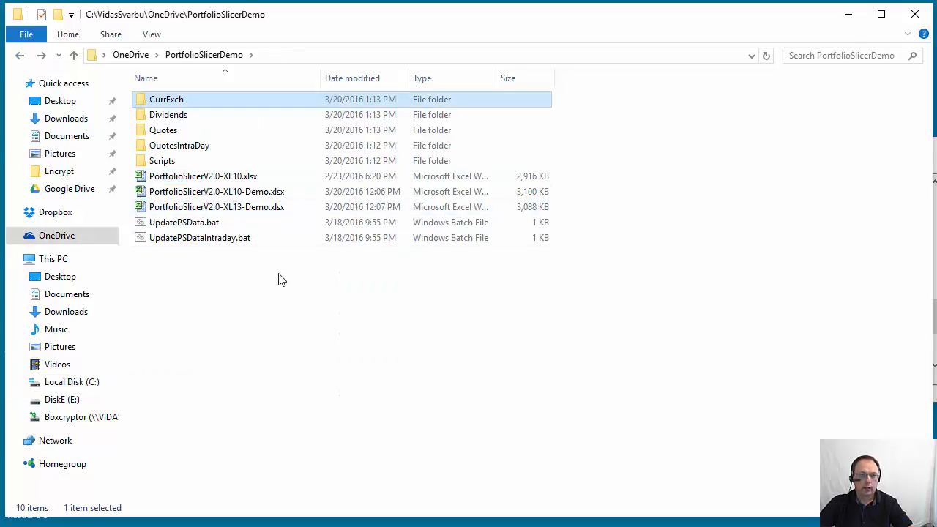
click(199, 237)
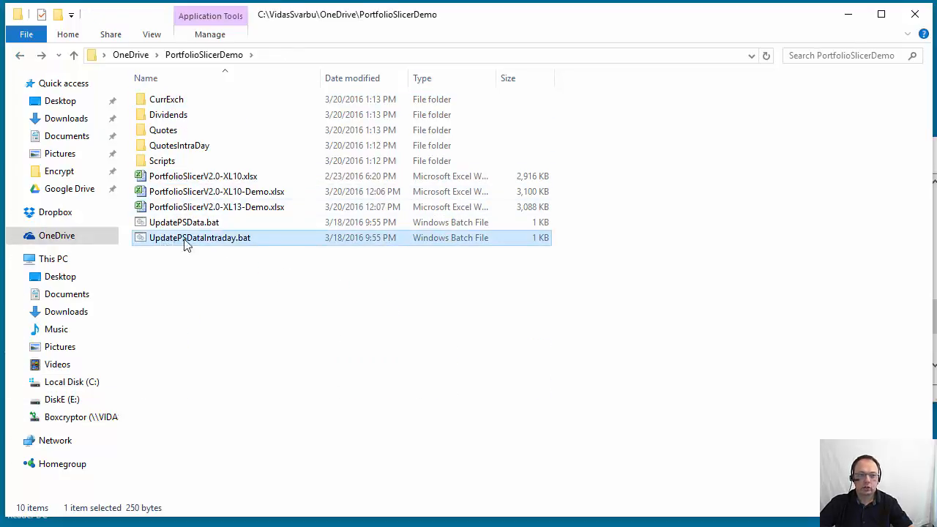
mouse_move(176, 246)
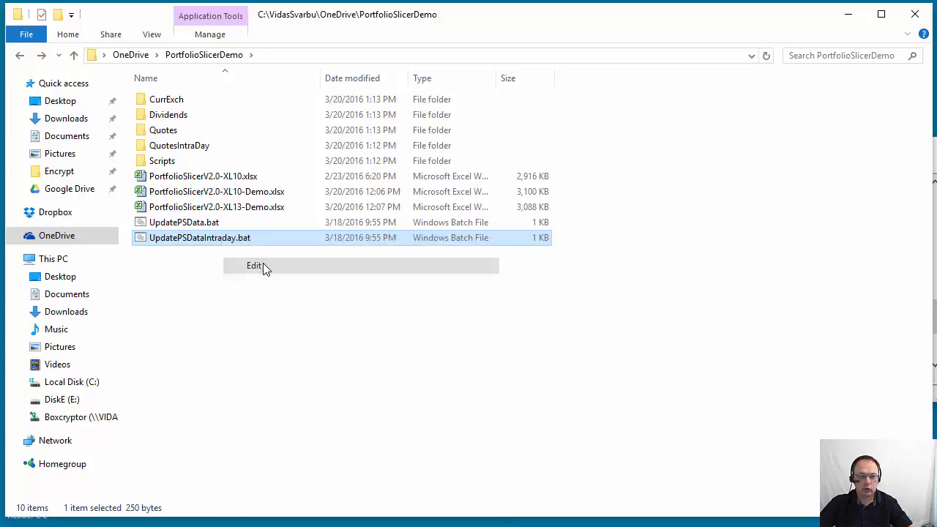
click(254, 265)
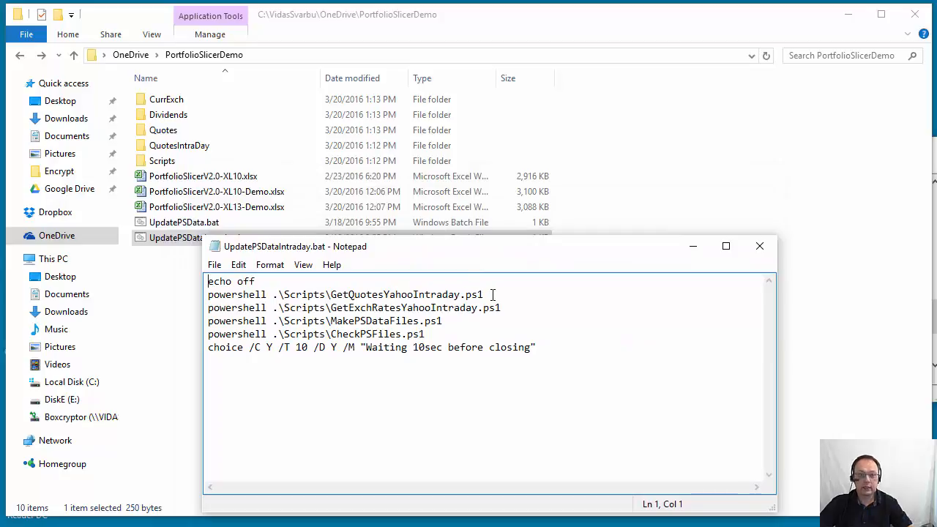
mouse_move(442, 320)
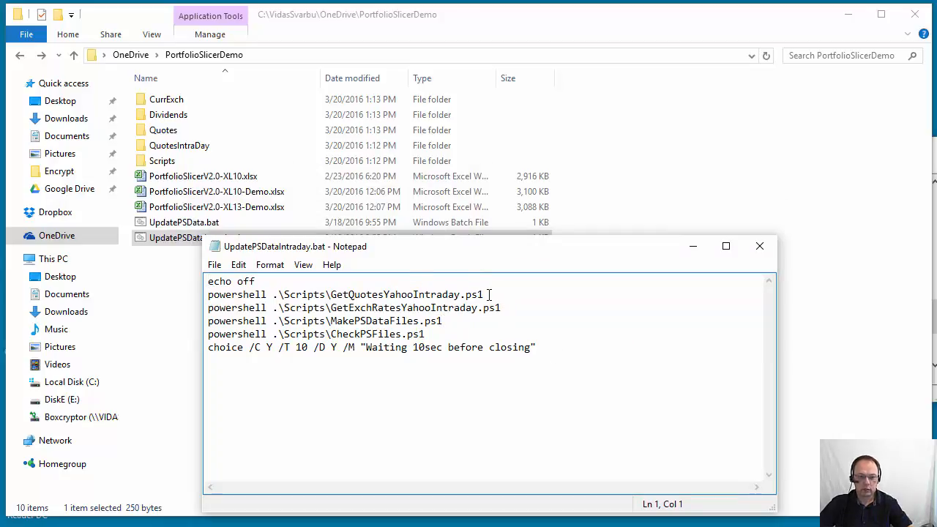
click(501, 307)
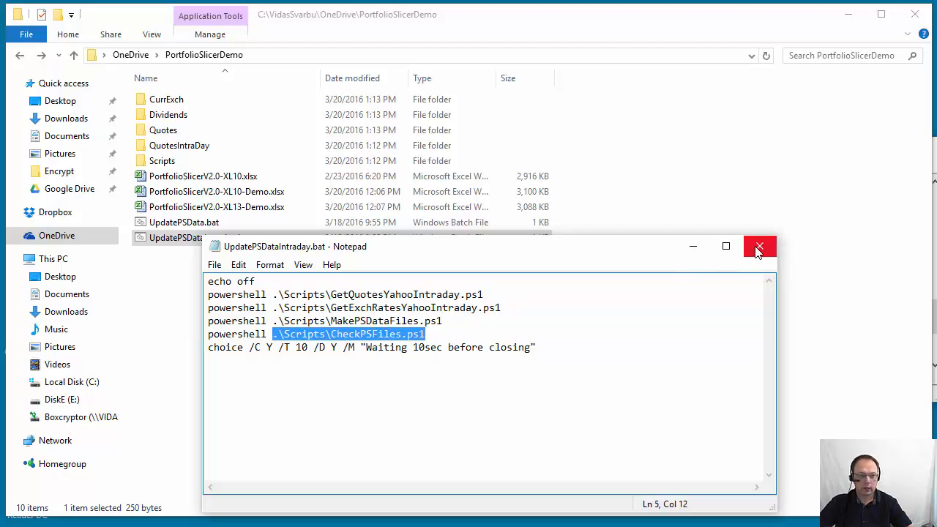
click(758, 246)
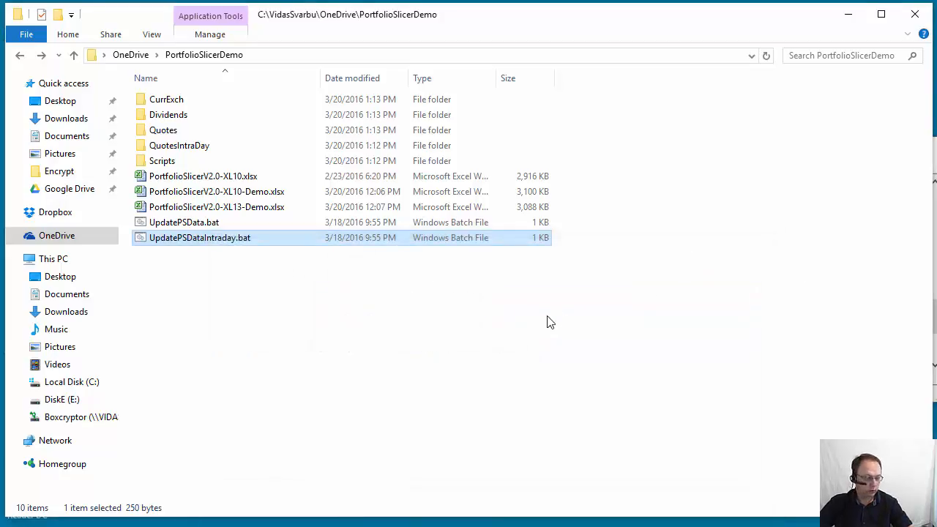
click(164, 129)
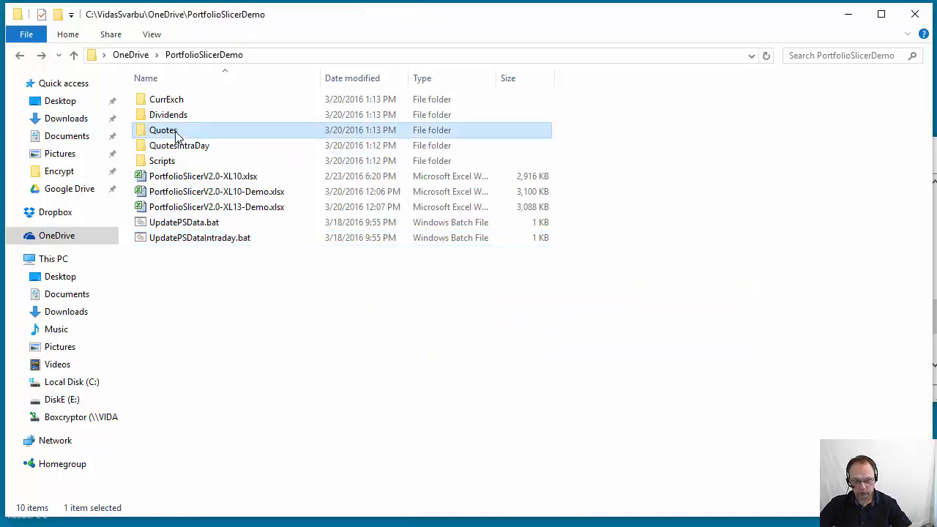
double_click(164, 129)
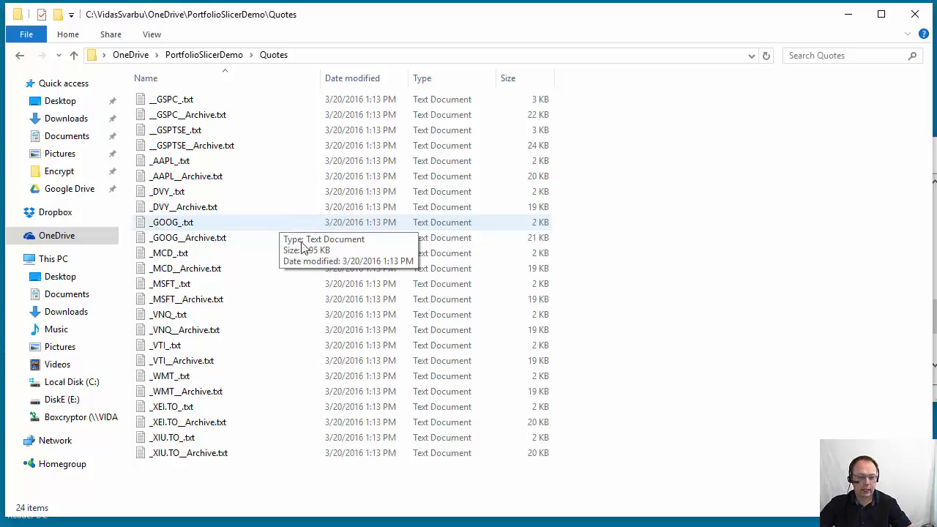
mouse_move(173, 436)
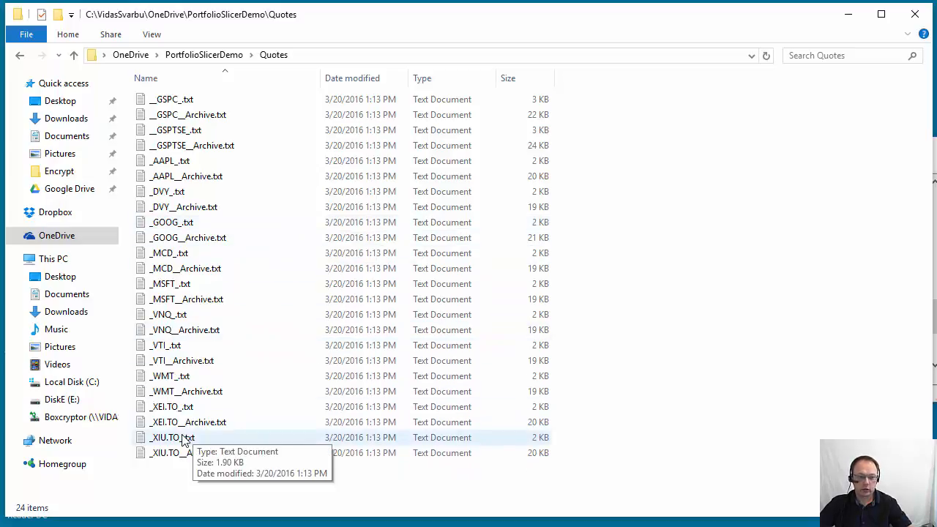
double_click(173, 436)
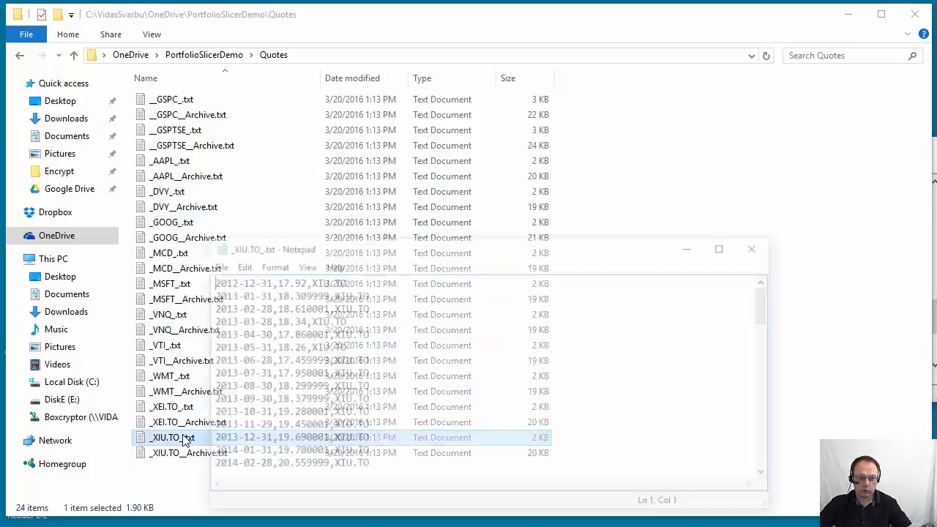
scroll(down, 3)
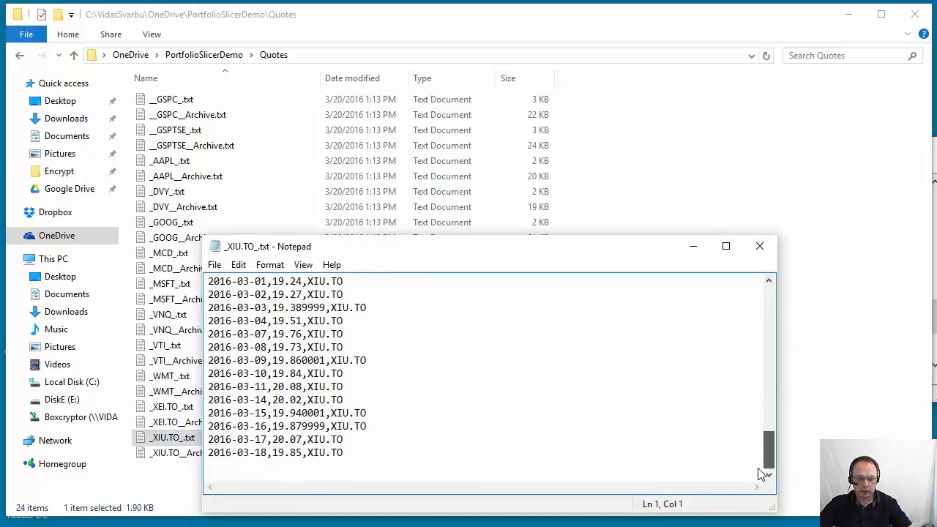
click(758, 246)
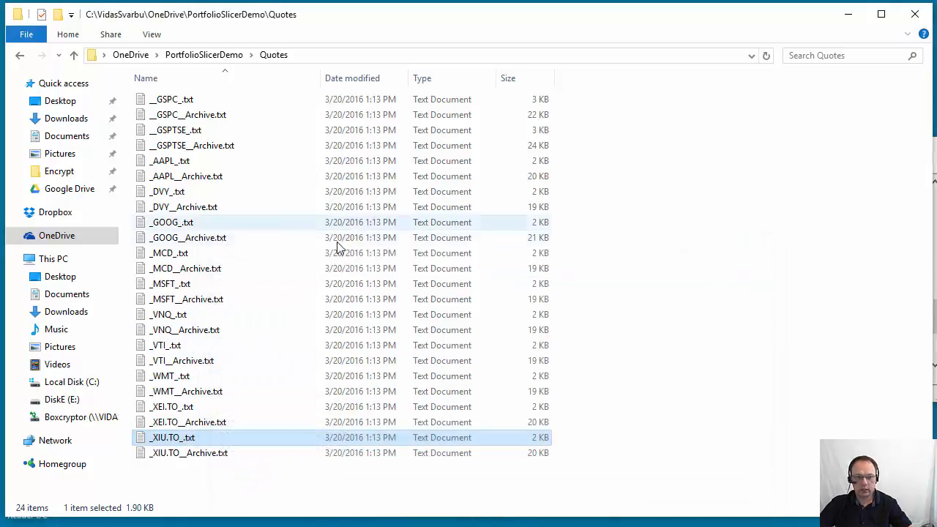
click(73, 56)
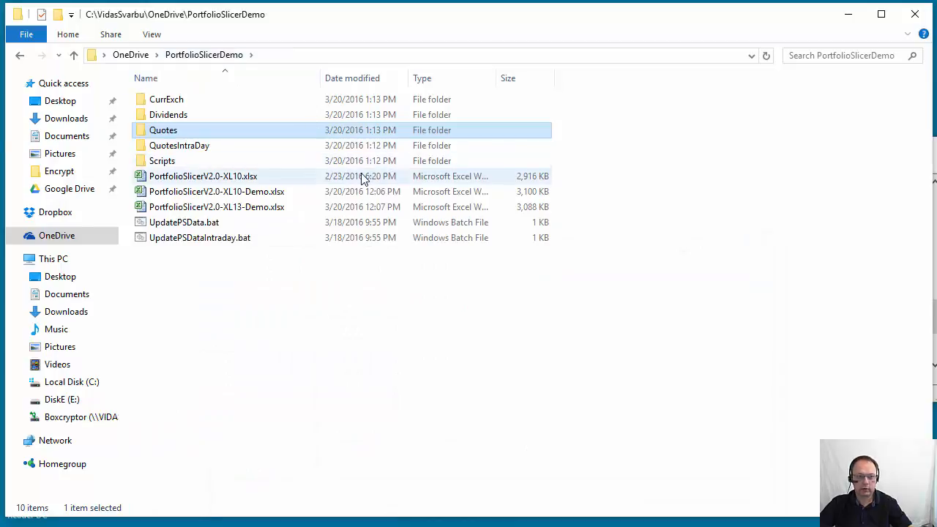
mouse_move(316, 184)
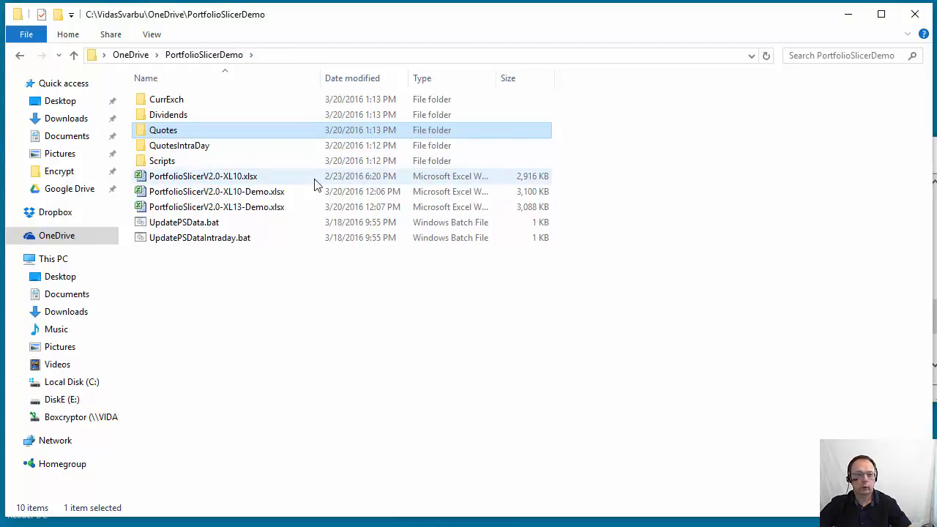